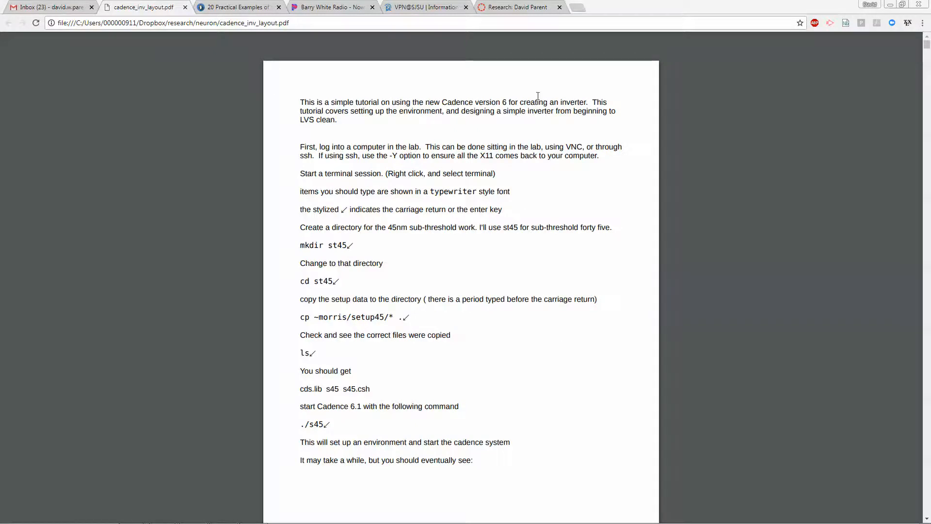
Step: Switch from the inverter tutorial PDF to the Canvas Cadence Tutorial module, then reveal the desktop
left_click(237, 7)
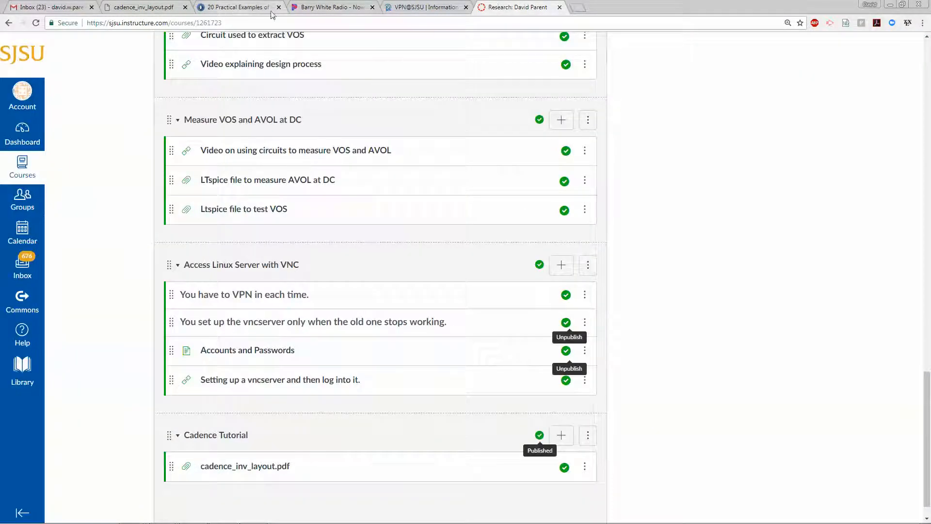
mouse_move(246, 465)
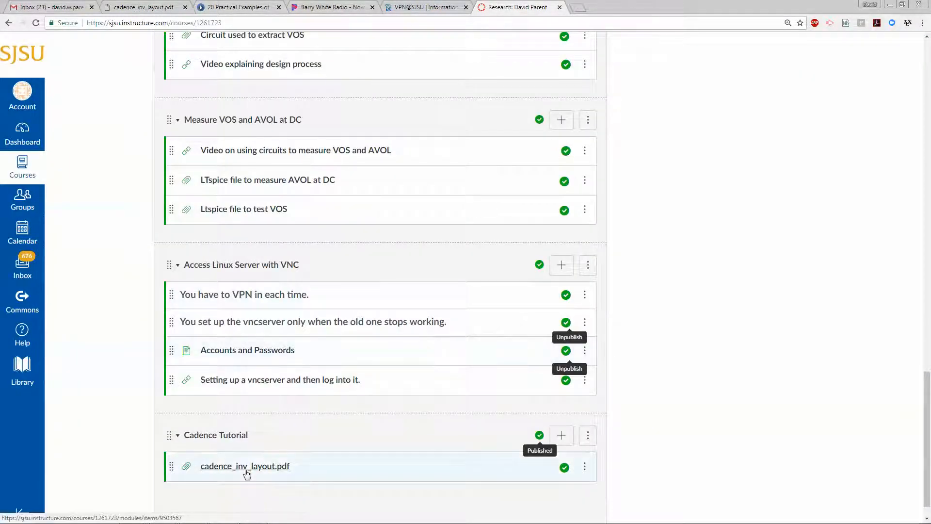
mouse_move(232, 475)
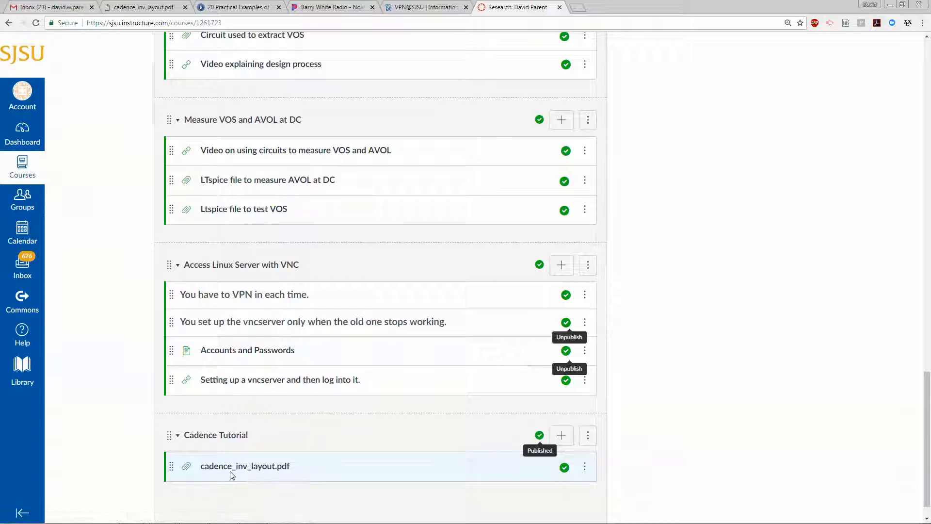
mouse_move(244, 465)
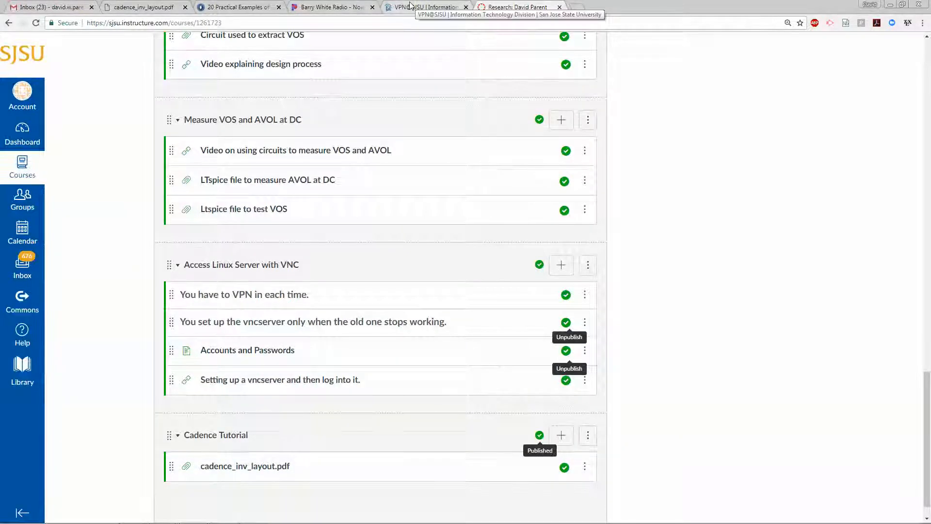
left_click(425, 7)
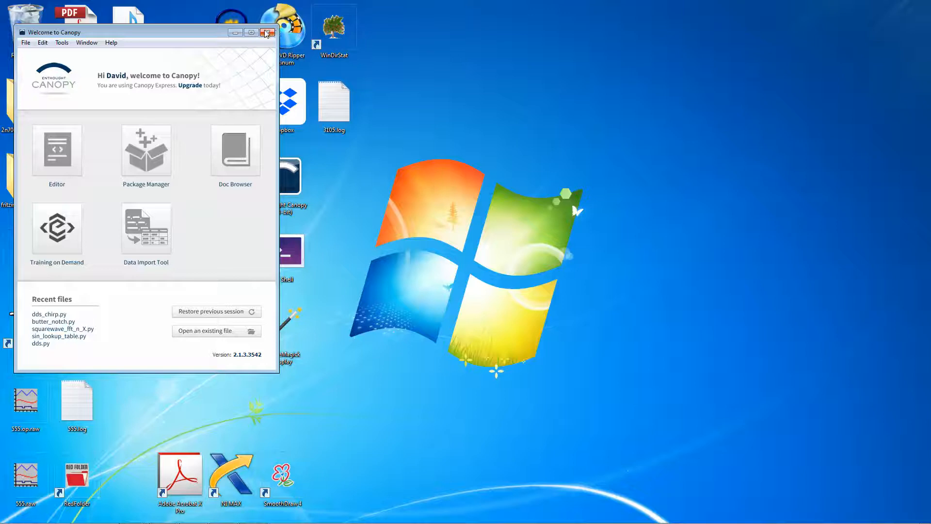
Step: Dismiss Canopy and connect VNC Viewer to innersanctum.engr.sjsu.edu:5906, accepting the warning and password
left_click(267, 32)
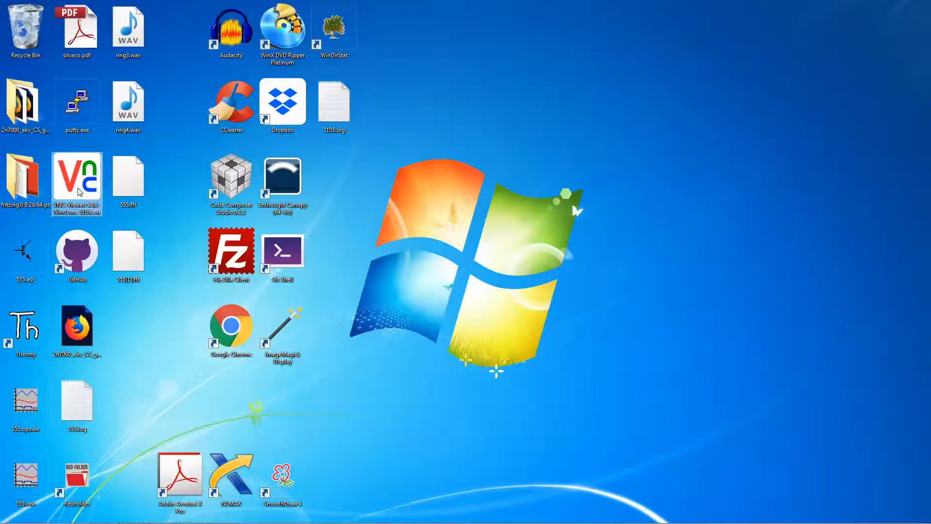
double_click(77, 176)
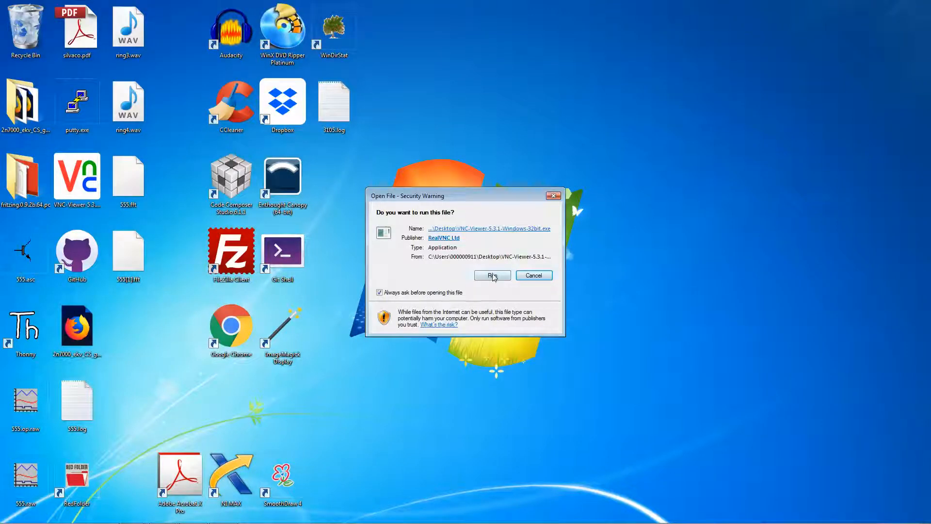
left_click(492, 275)
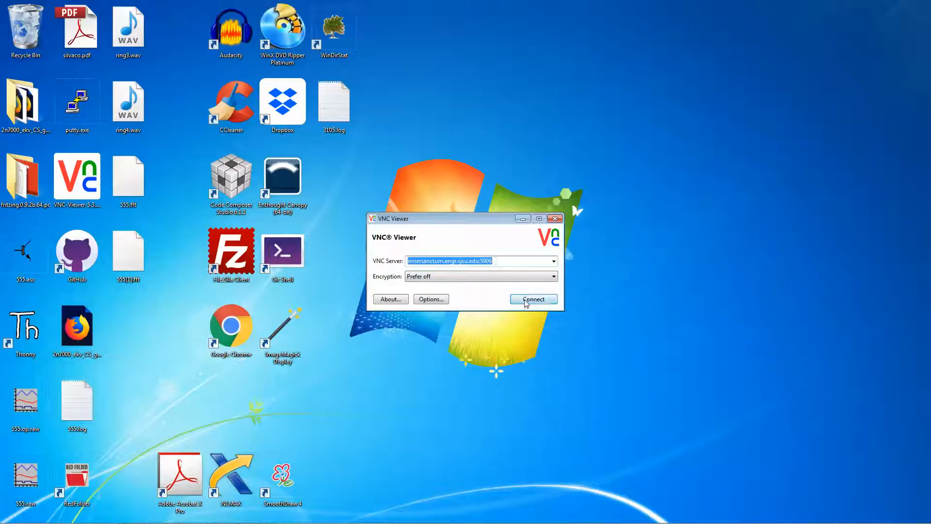
left_click(532, 298)
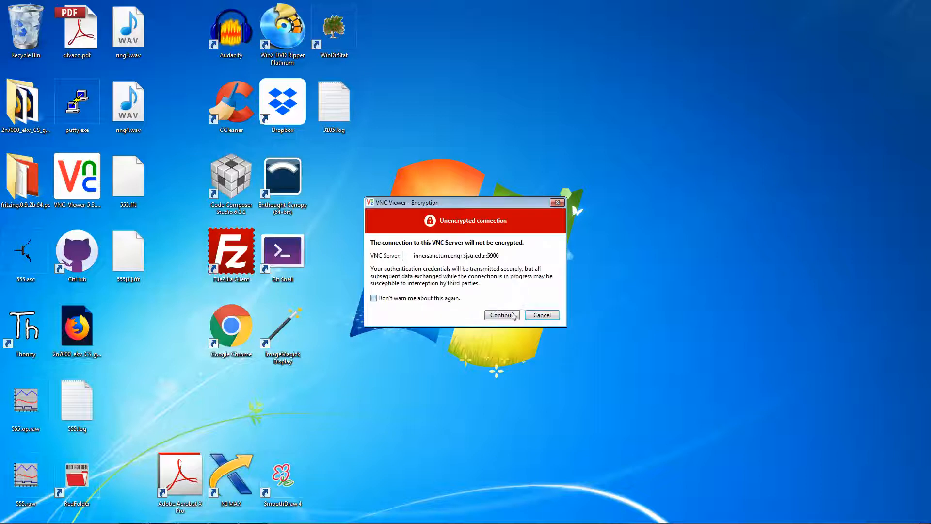
left_click(501, 314)
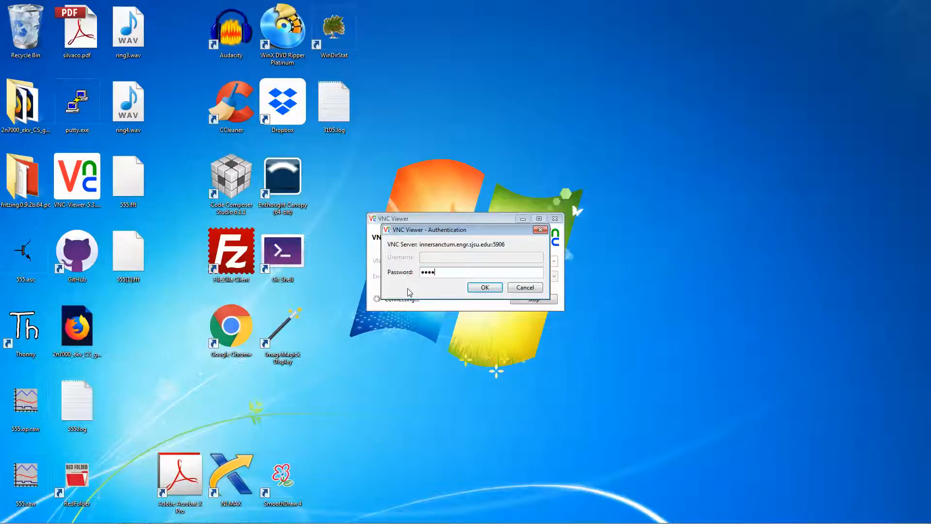
left_click(484, 287)
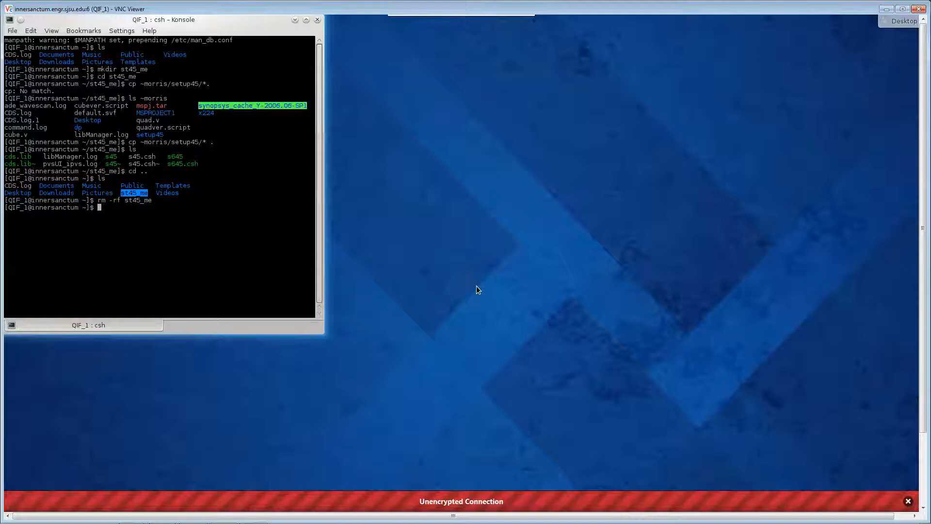
Step: Start a fresh Konsole from the desktop menu and list the home folder with ls
left_click(908, 500)
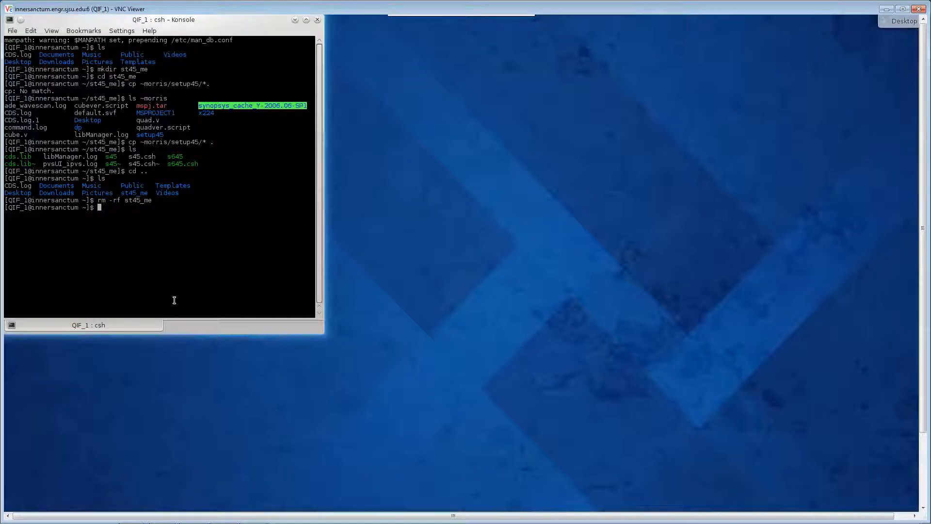
key("Return")
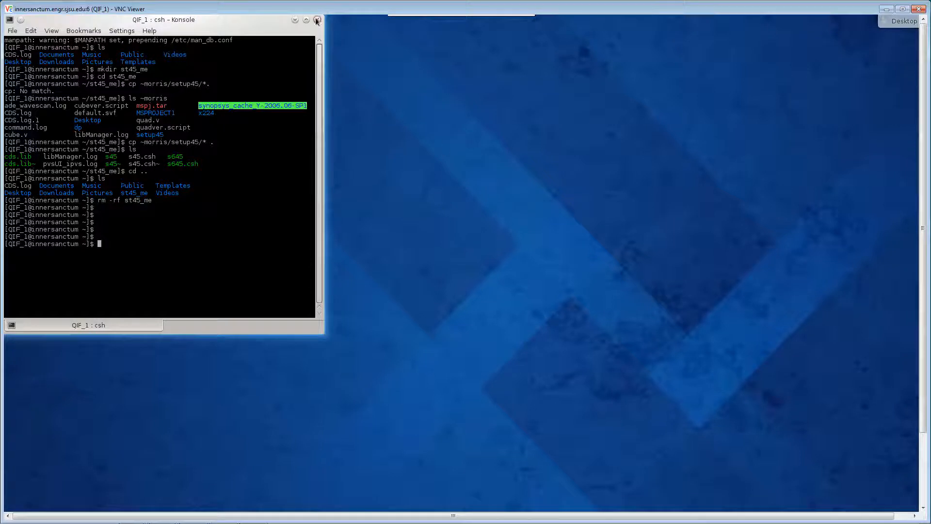
right_click(440, 119)
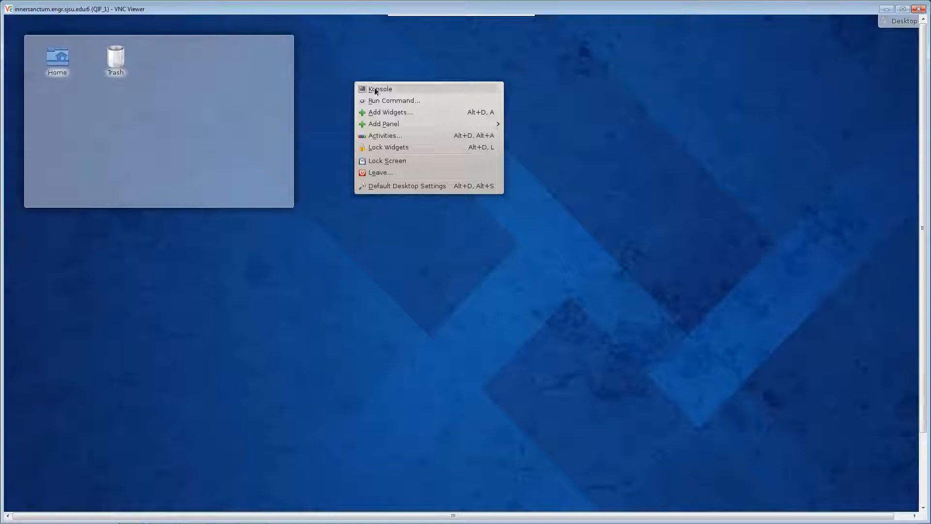
left_click(380, 88)
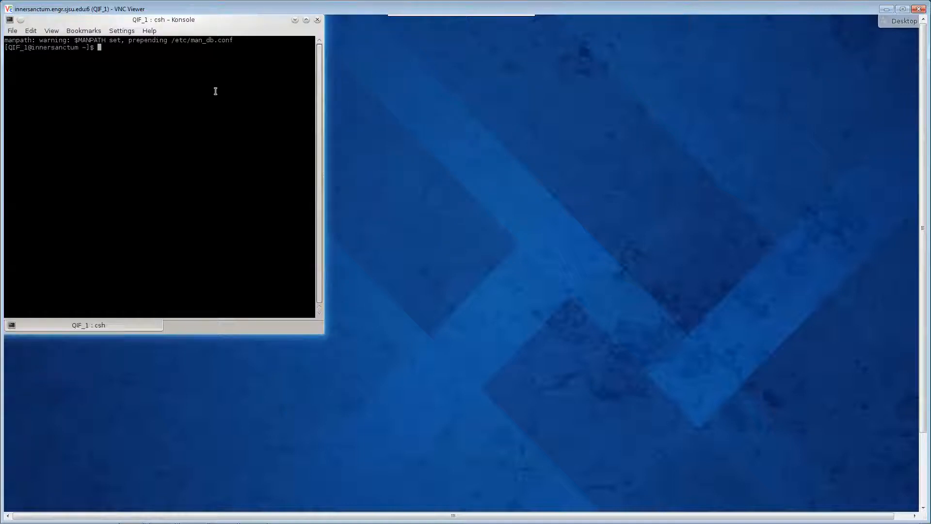
type("ls")
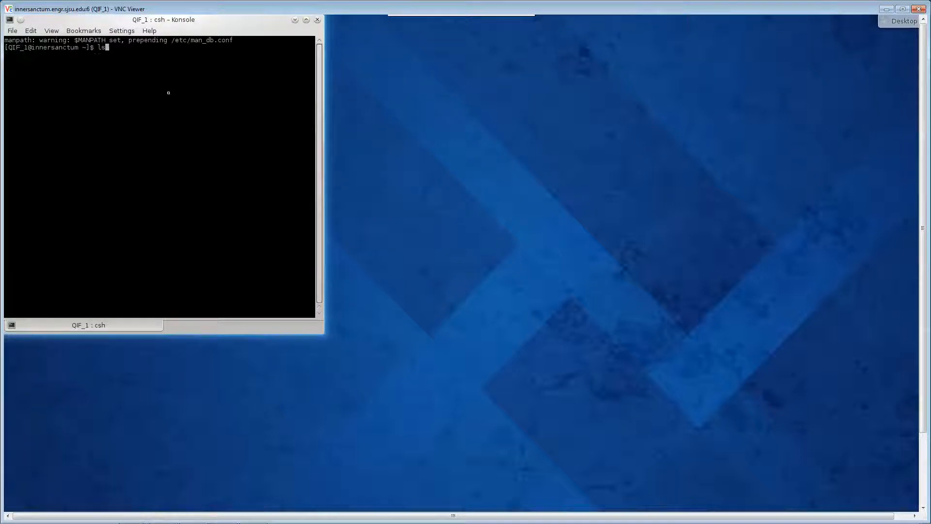
key("Return")
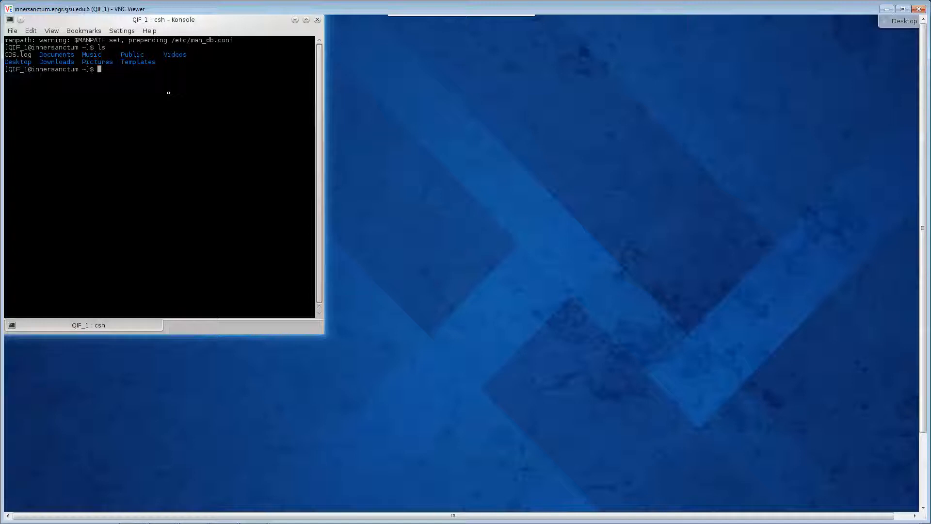
Step: Enter the command mkdir s45_me to create a new working directory
type("mkd")
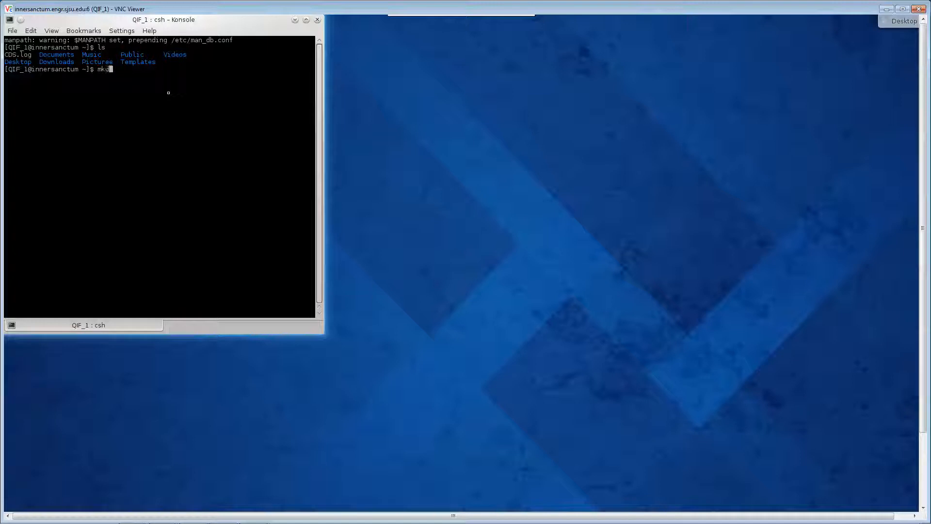
type("ir")
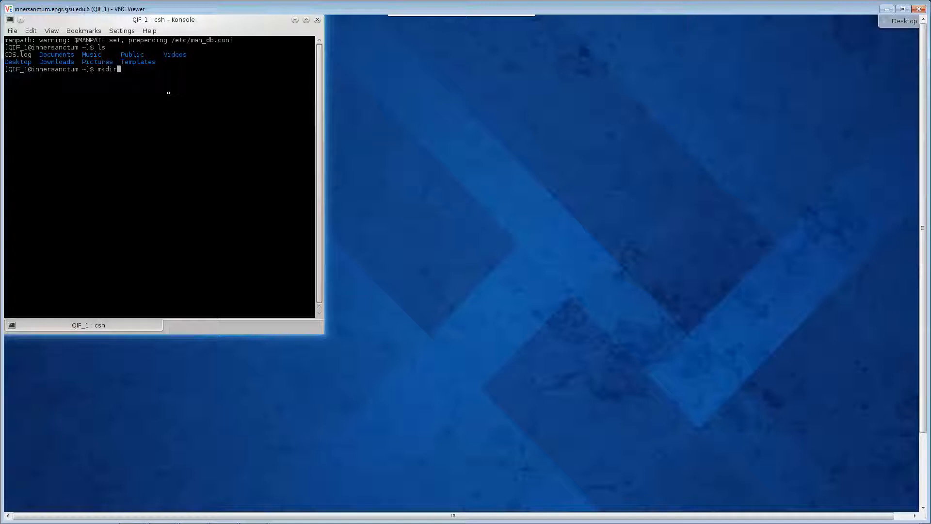
type("s45")
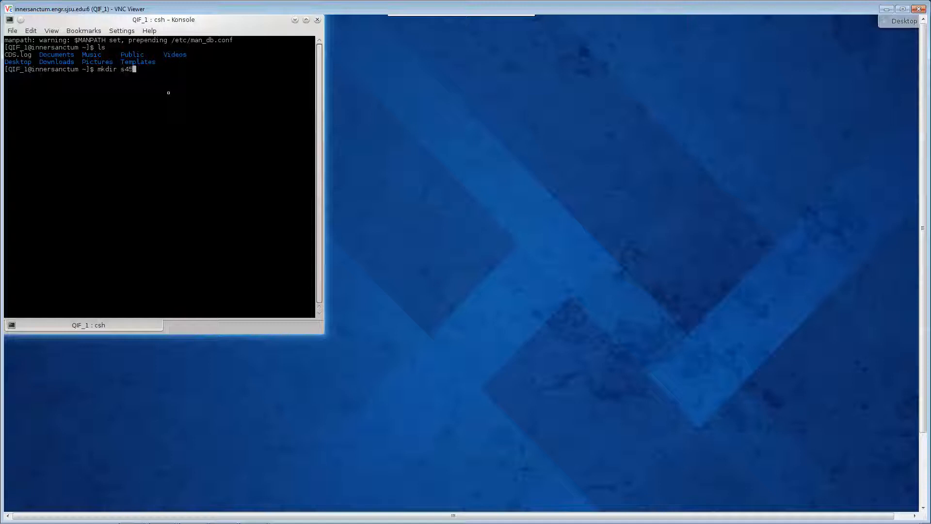
type("_me")
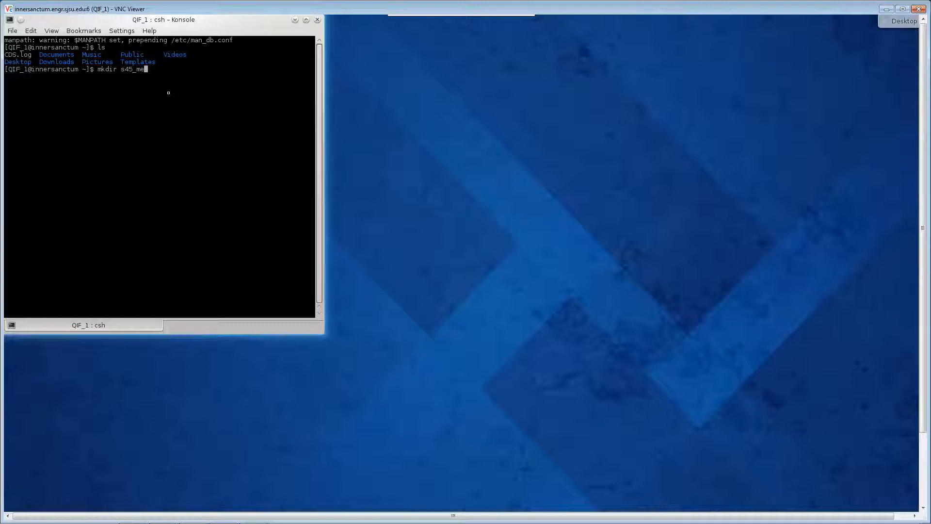
mouse_move(265, 169)
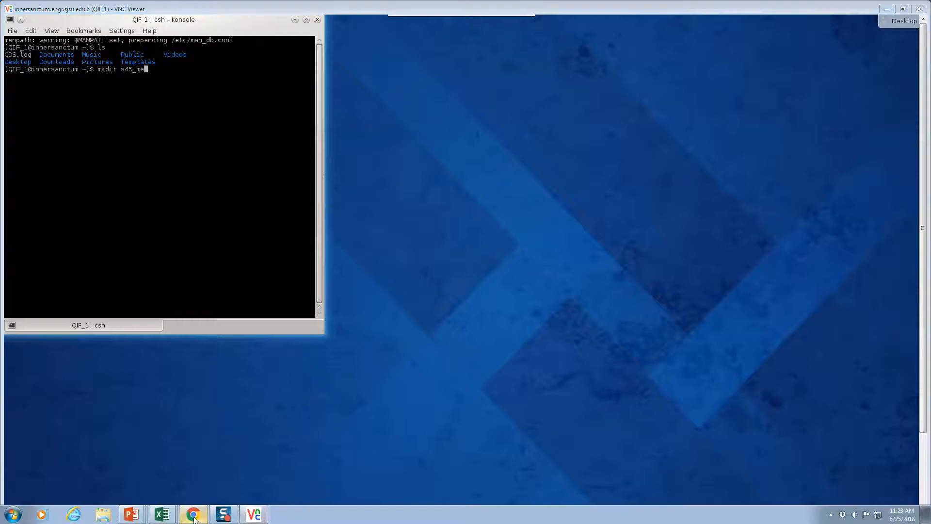
Step: Review the tutorial PDF's directory setup and pick out the st45 directory name
left_click(192, 514)
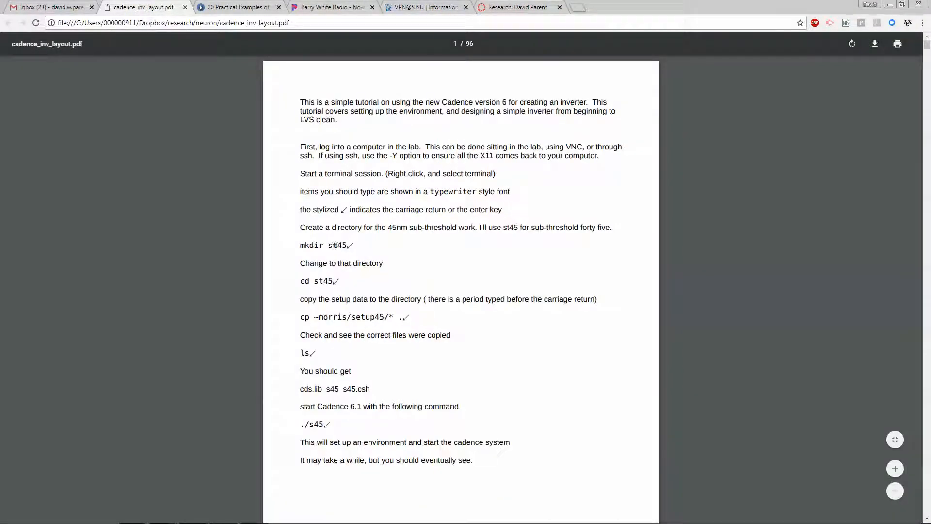
double_click(338, 244)
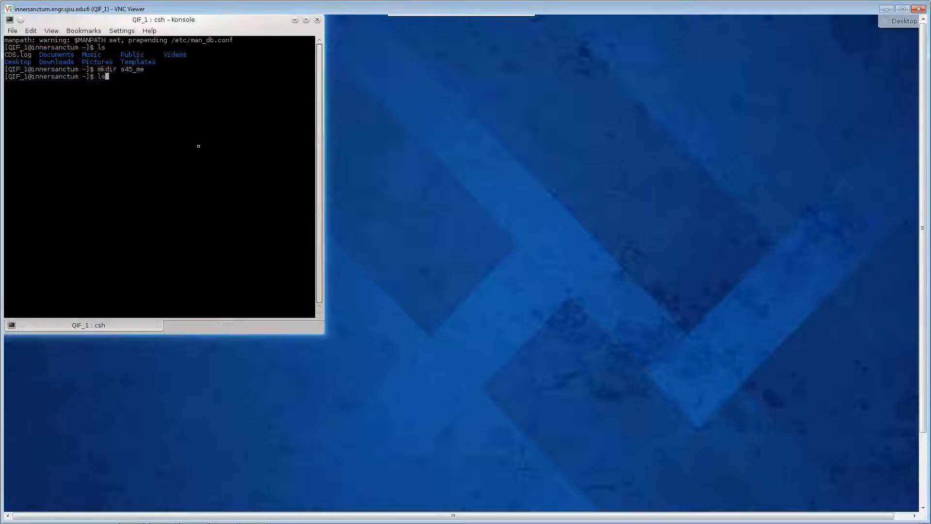
Step: Confirm s45_me exists, change into it and list its contents
key("Return")
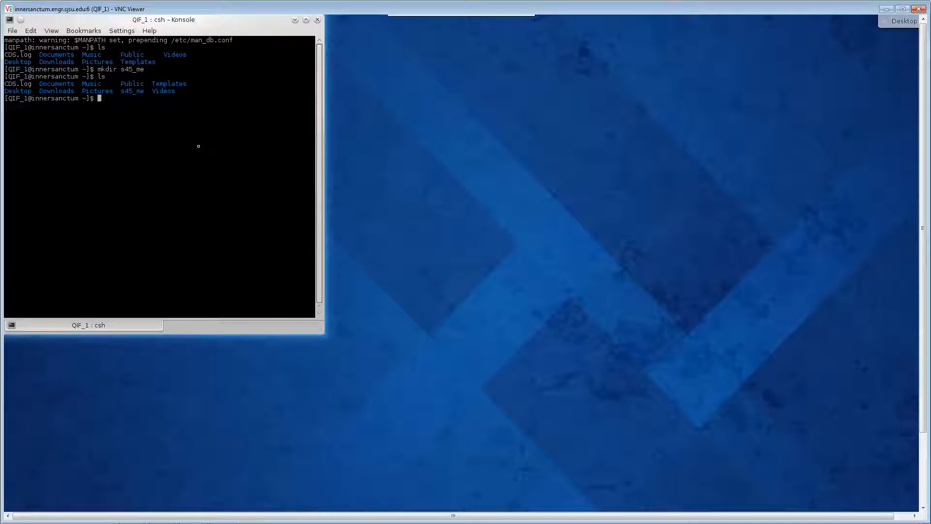
type("cd s45_me")
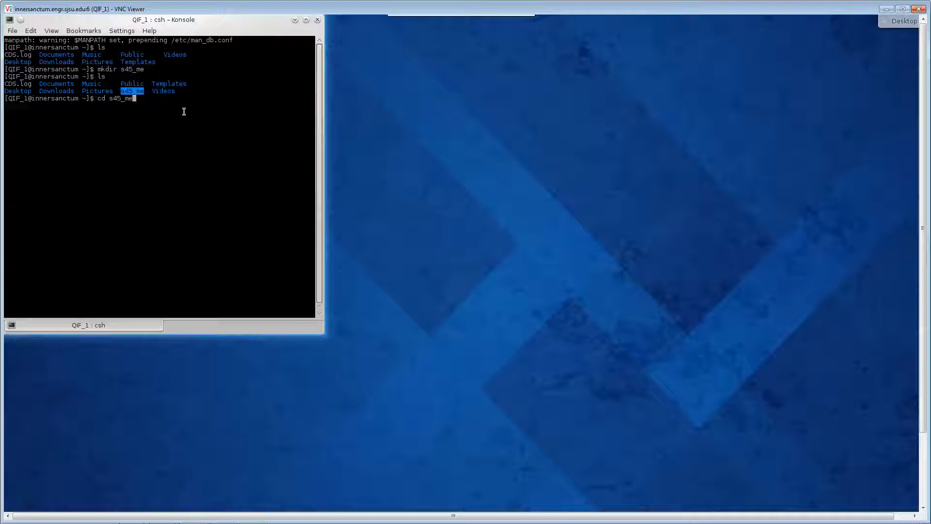
key("Return")
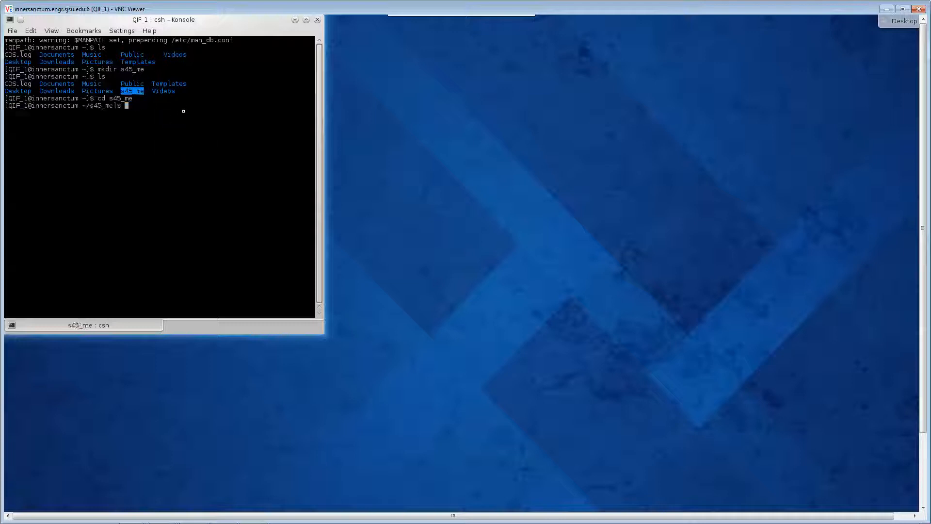
type("ls")
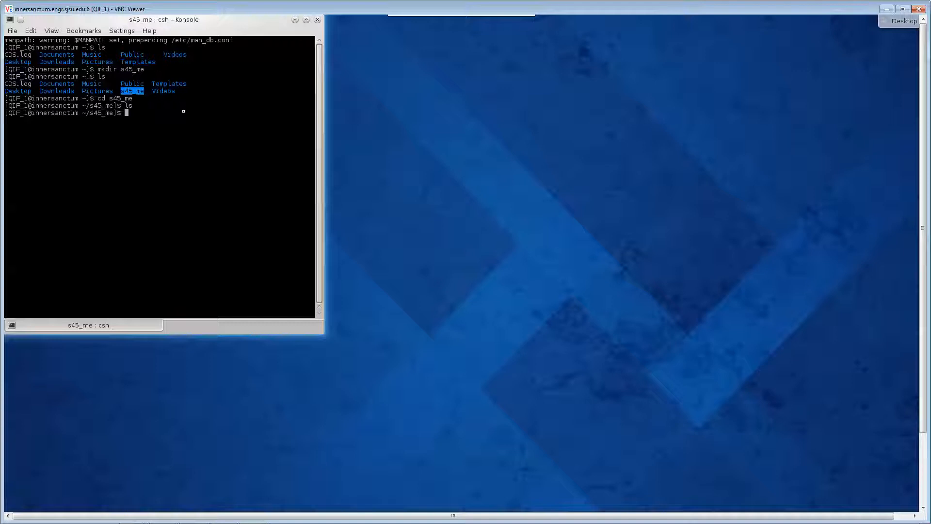
Step: Copy ~morris/setup45/* into s45_me and run the ./s45 startup script
type("cp")
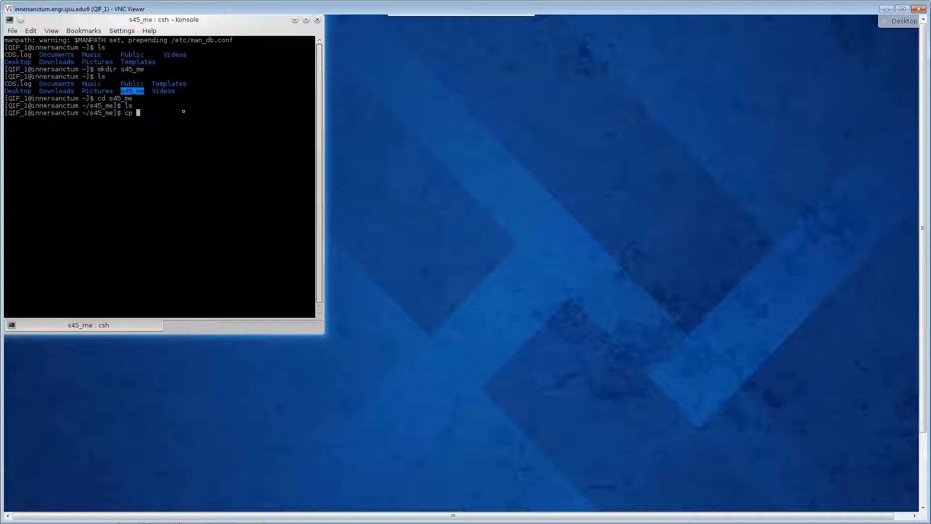
type("-")
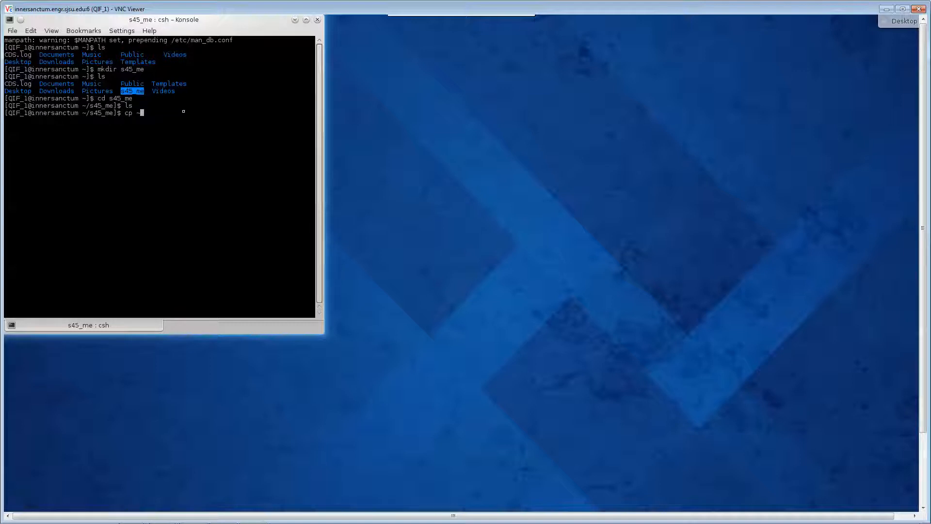
type("~morris")
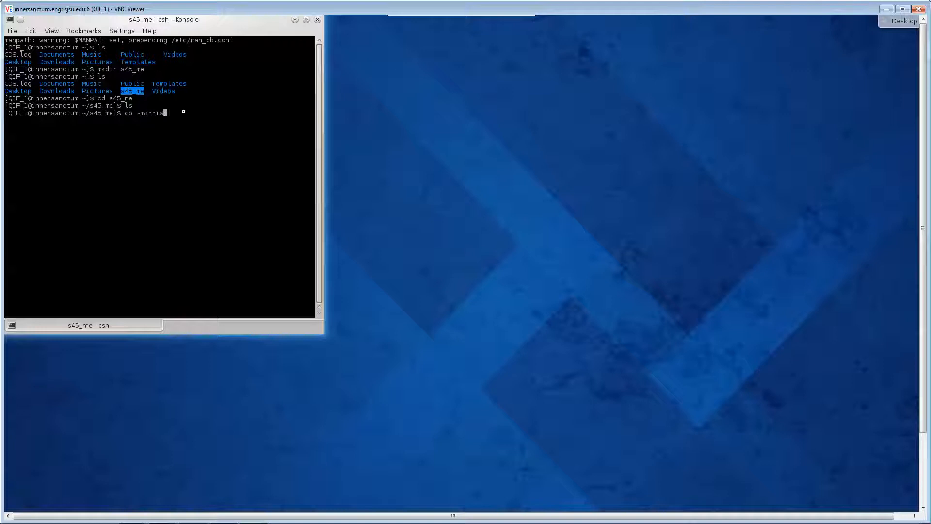
type("/se")
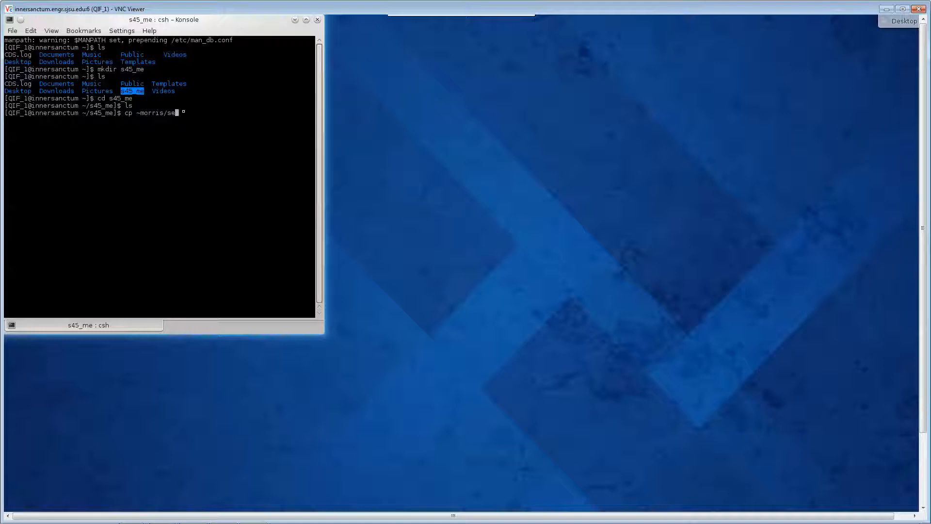
type("tup")
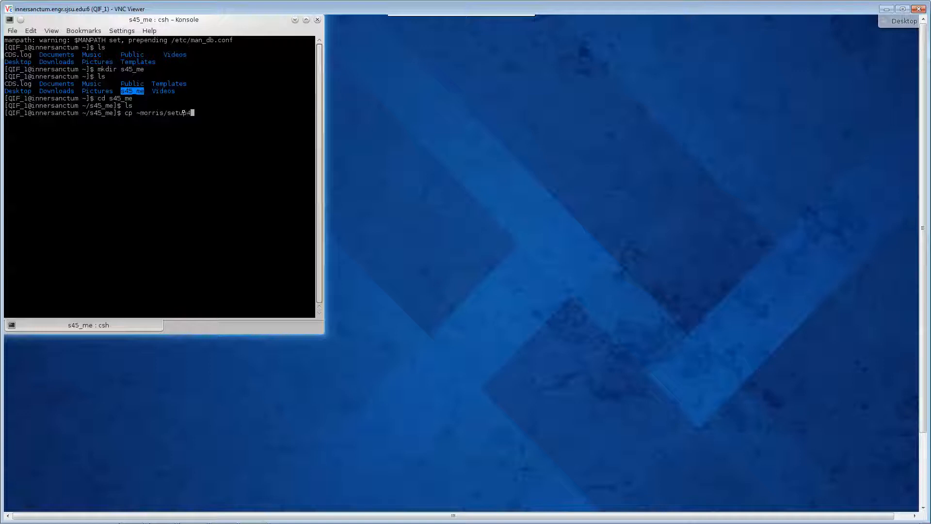
type("45")
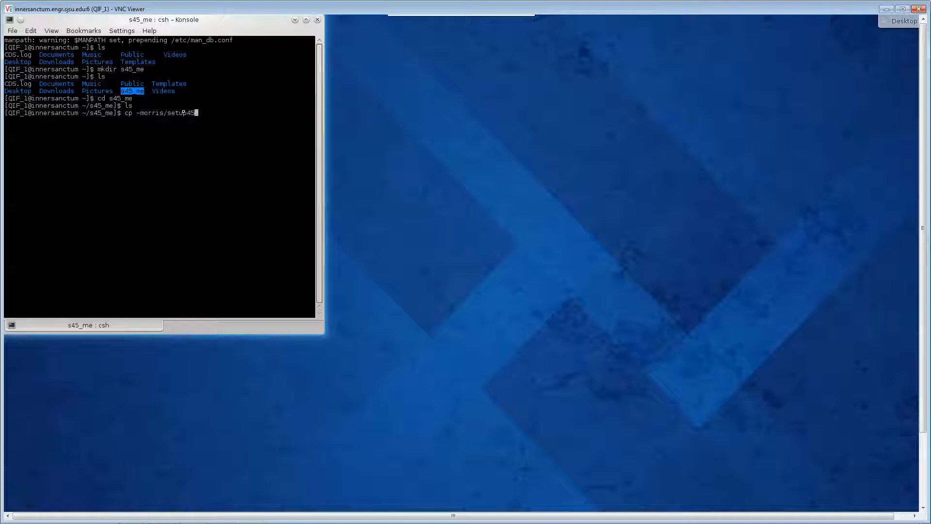
type("/* .")
type("./s45")
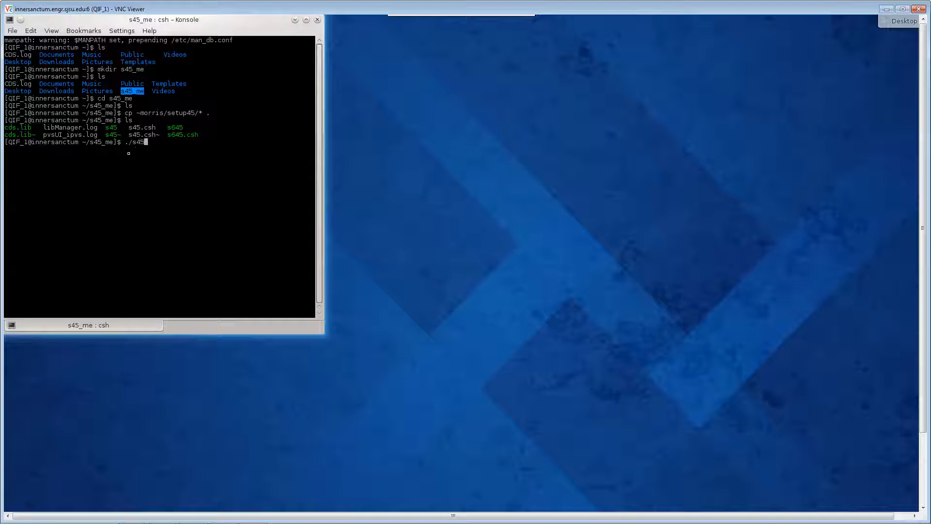
key("Return")
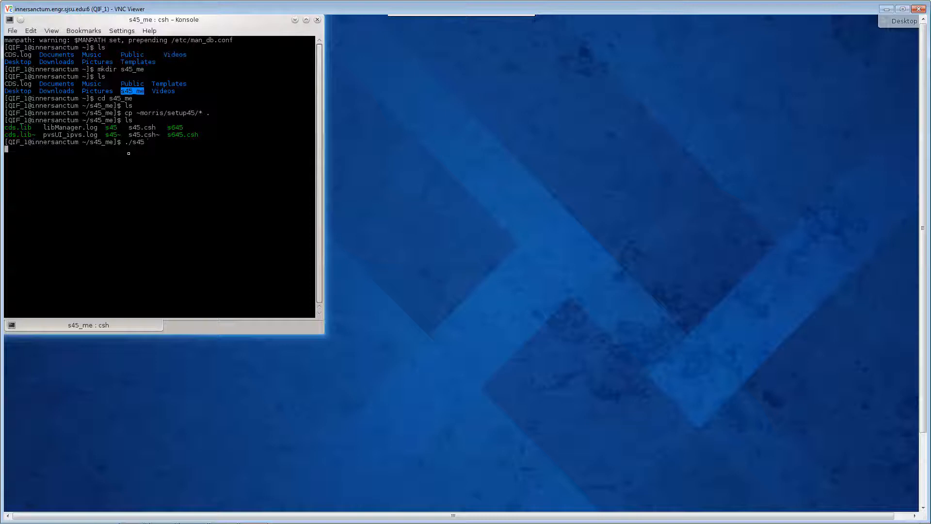
Step: Launch Virtuoso 6.1.6 and bring up the Library Manager from the CIW Tools menu
key("Return")
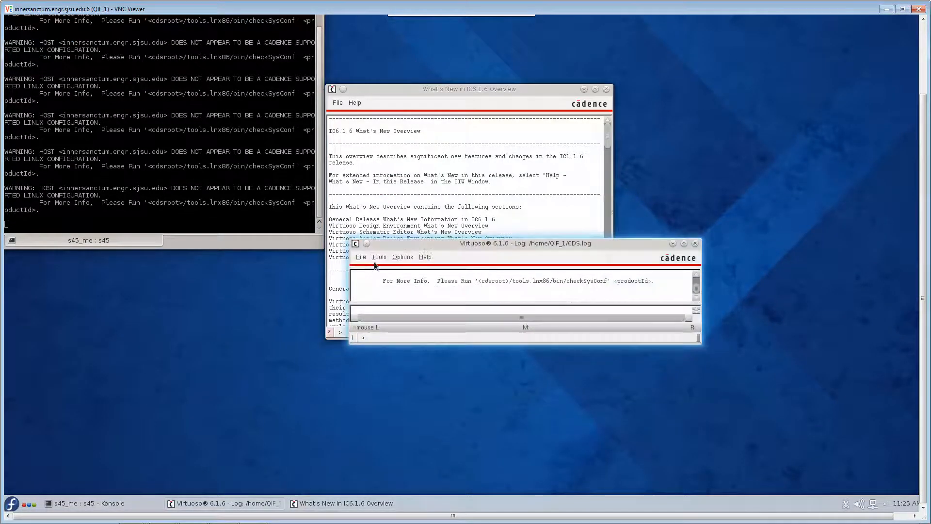
left_click(379, 256)
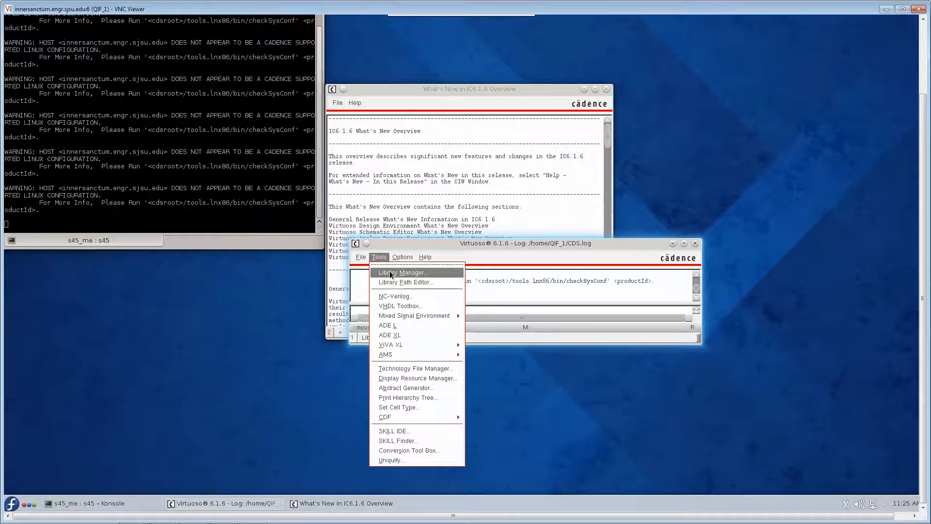
left_click(401, 273)
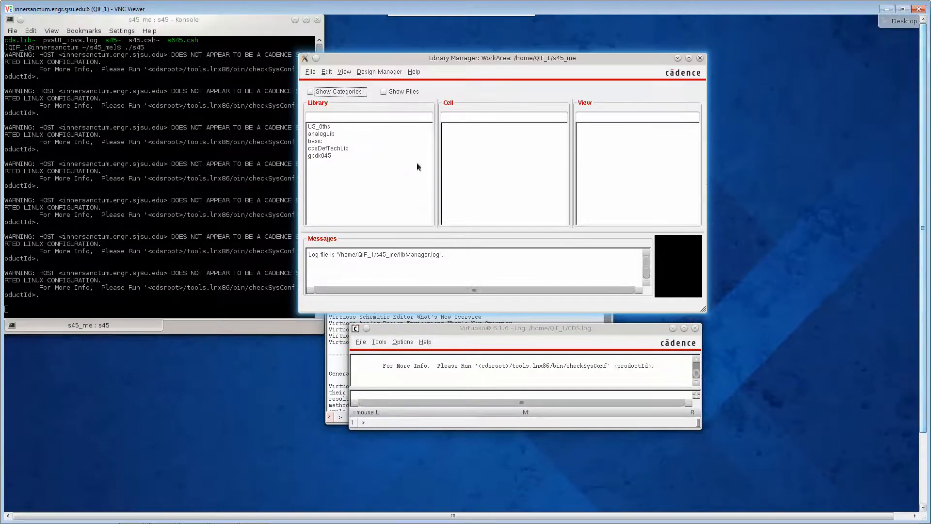
Step: Browse gpdk045 cells, previewing layouts of ind_a, ind_s_w1_cross, mimcap, nmos1v_lvt_3, npn2 and npn5
left_click(319, 155)
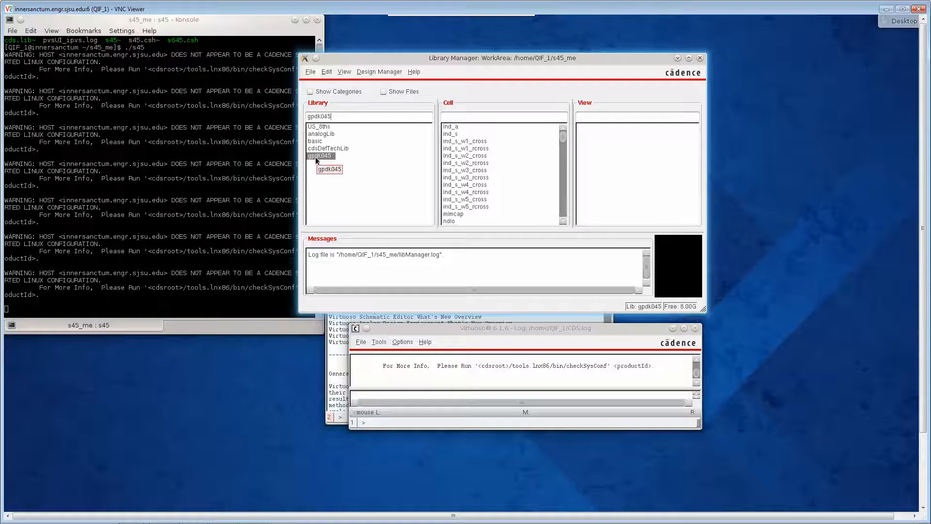
mouse_move(464, 140)
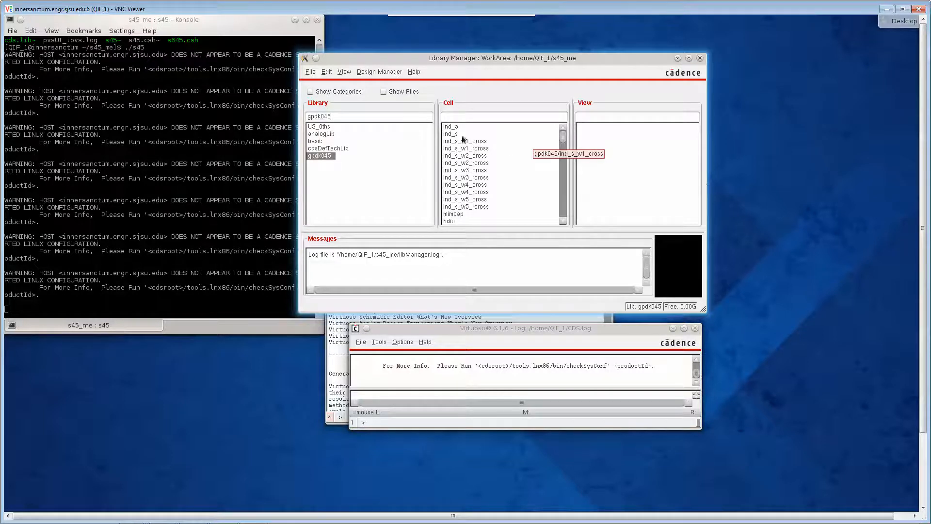
left_click(450, 126)
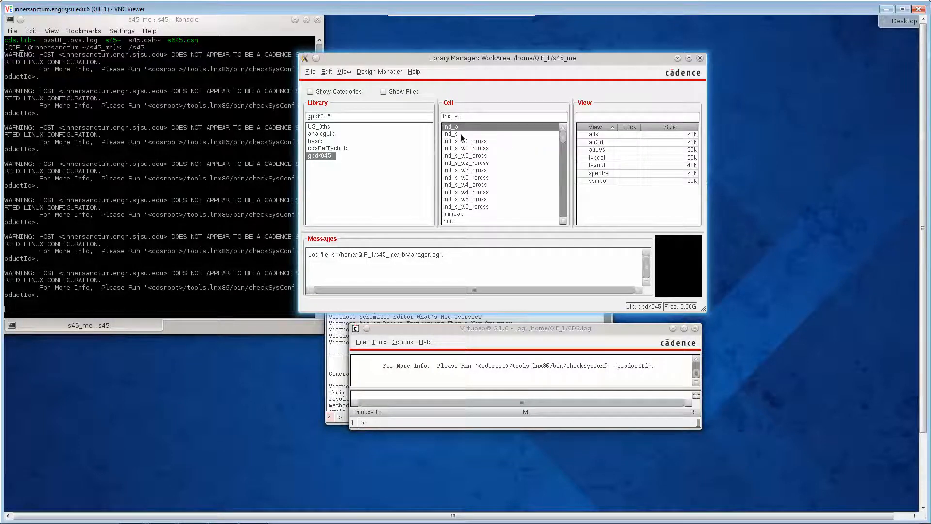
left_click(465, 142)
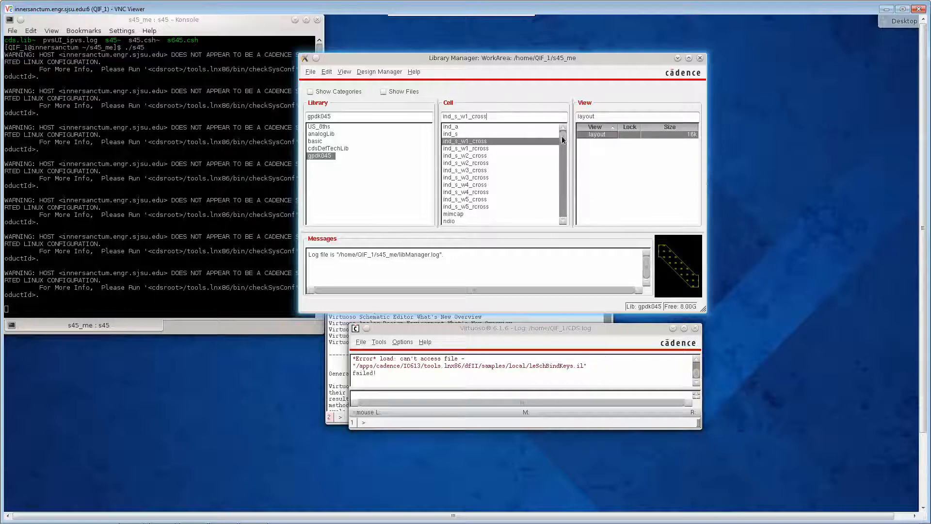
left_click(453, 213)
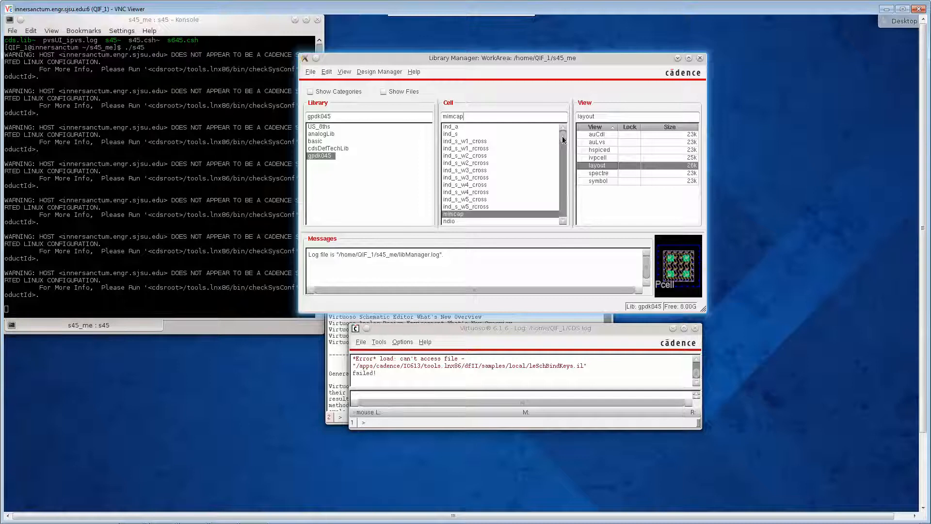
scroll("down", 3)
type("nmos2v")
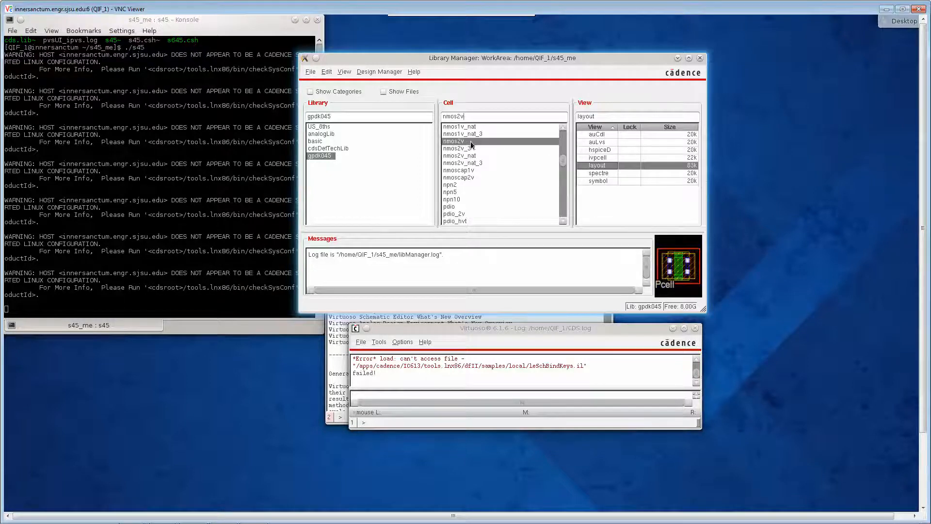
left_click(459, 171)
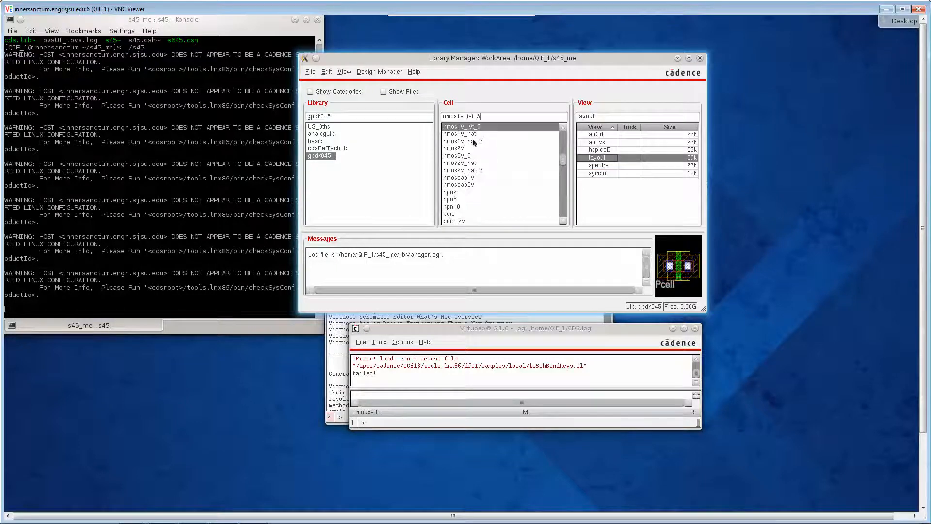
mouse_move(473, 141)
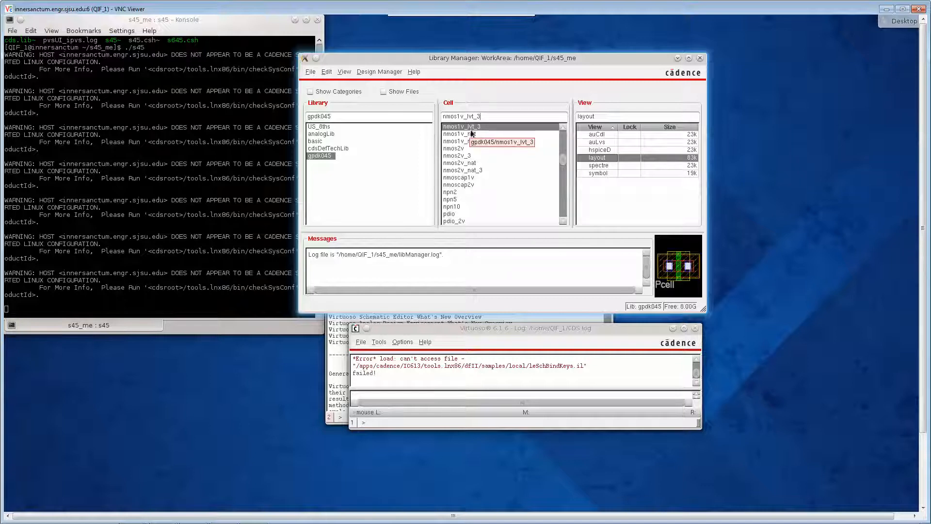
mouse_move(451, 202)
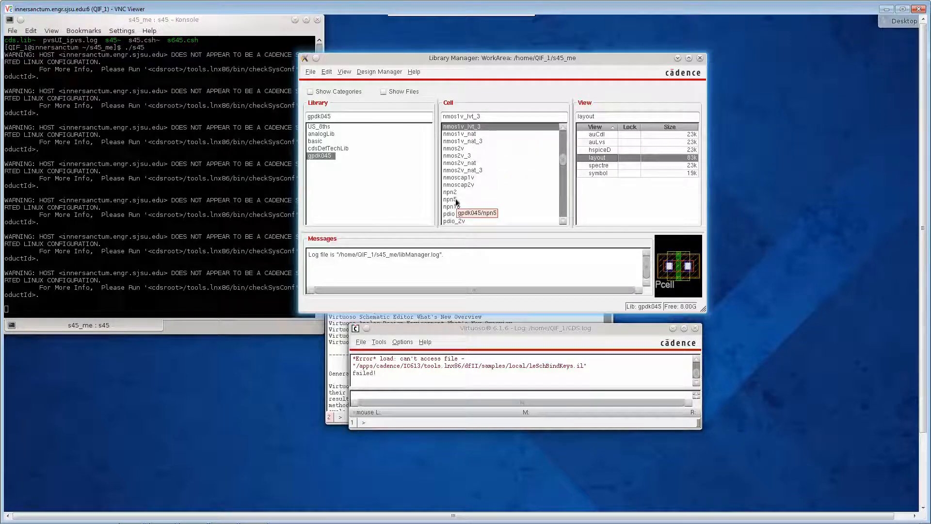
left_click(449, 192)
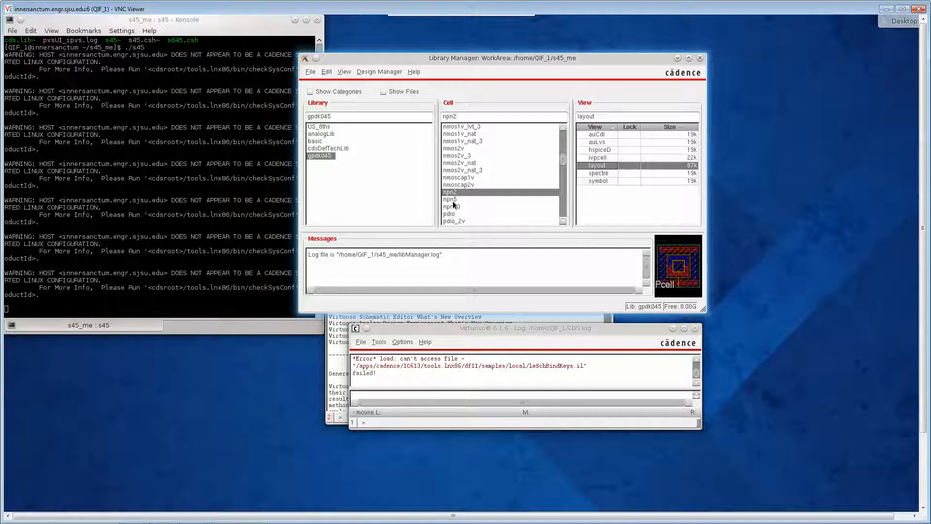
left_click(450, 200)
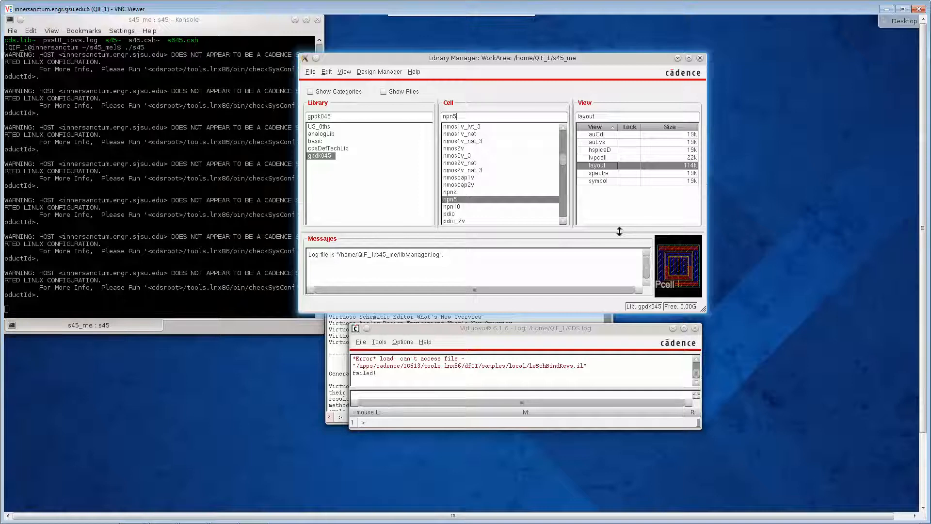
scroll("up", 3)
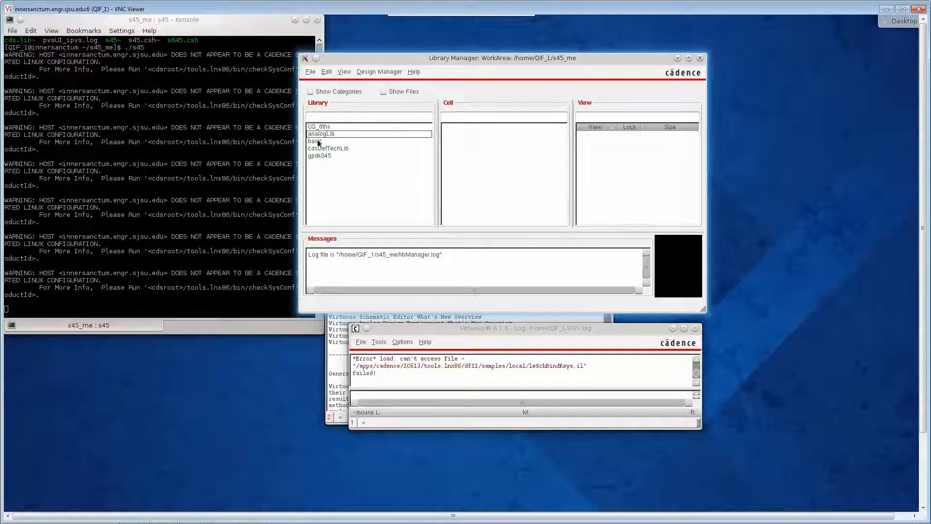
Step: Select the basic library and explore the Library Manager File menu's new-library option
left_click(316, 140)
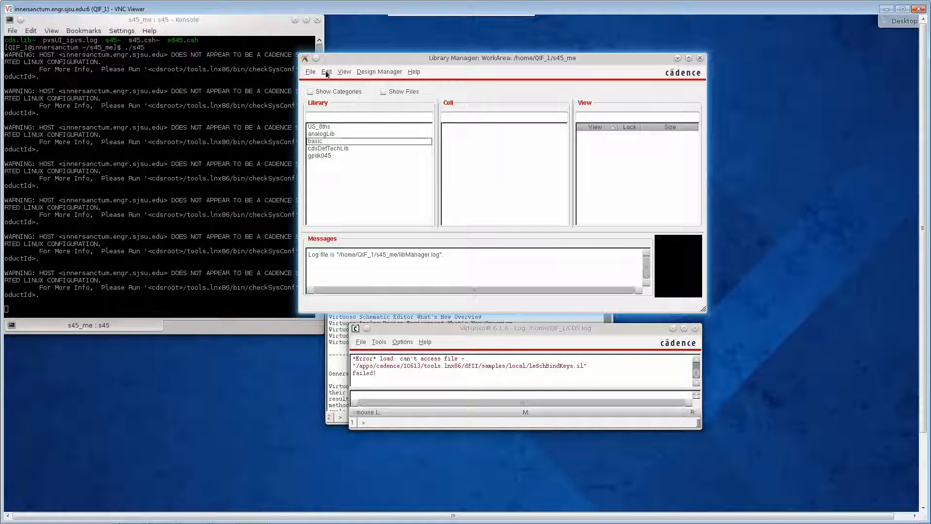
left_click(310, 71)
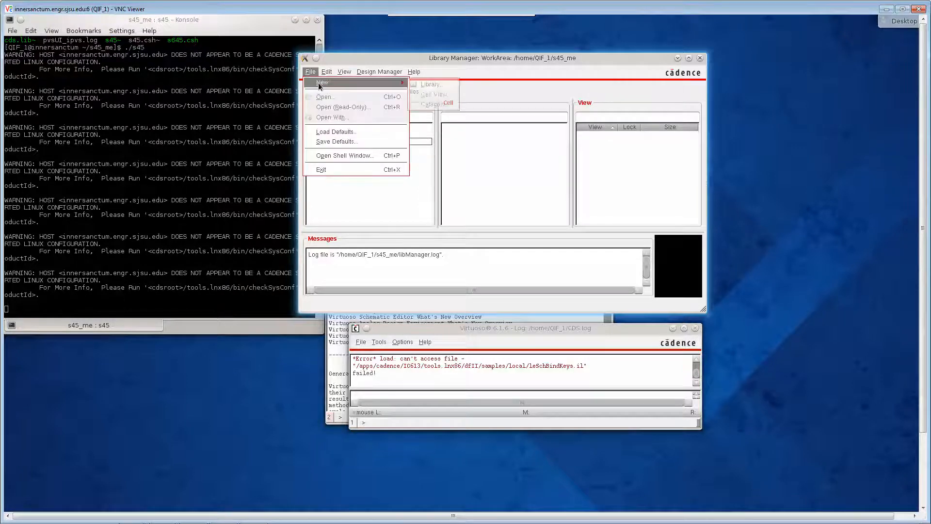
mouse_move(430, 83)
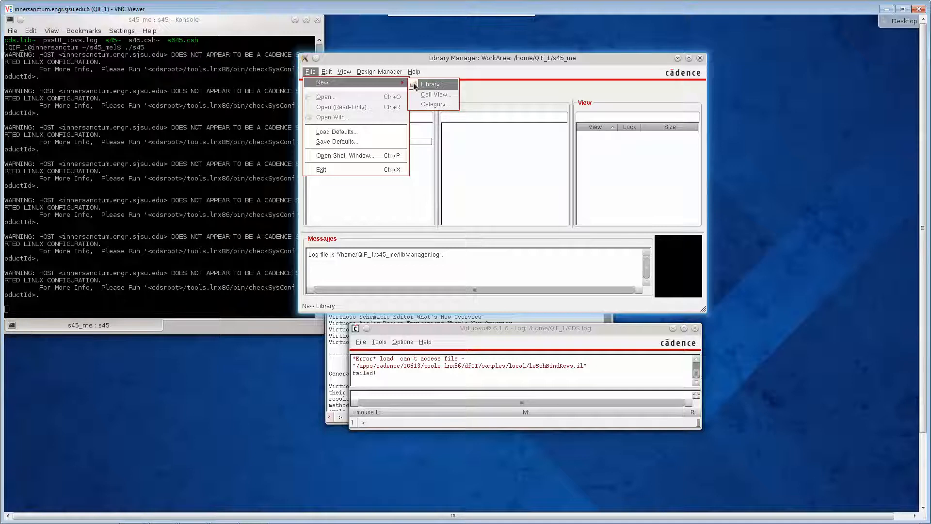
left_click(414, 70)
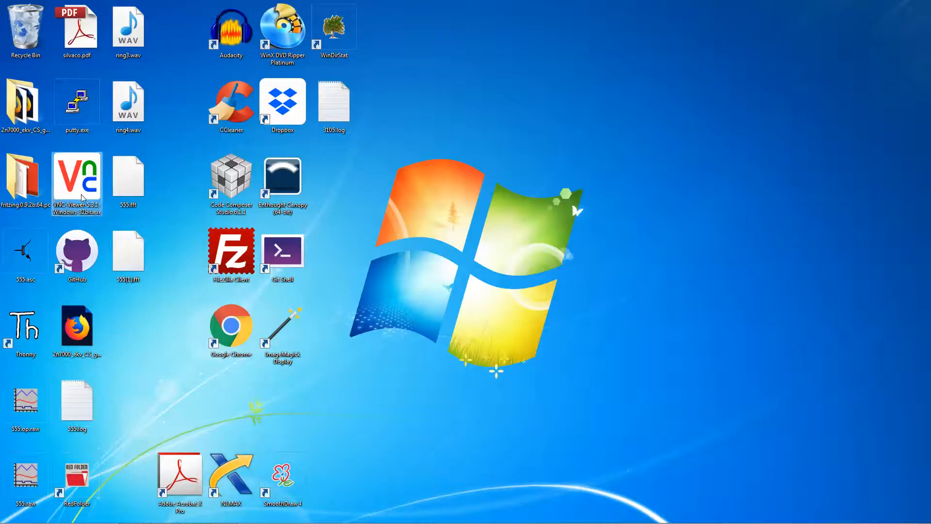
Step: Reconnect VNC Viewer to the lab server with the password and close the Library Manager
double_click(77, 175)
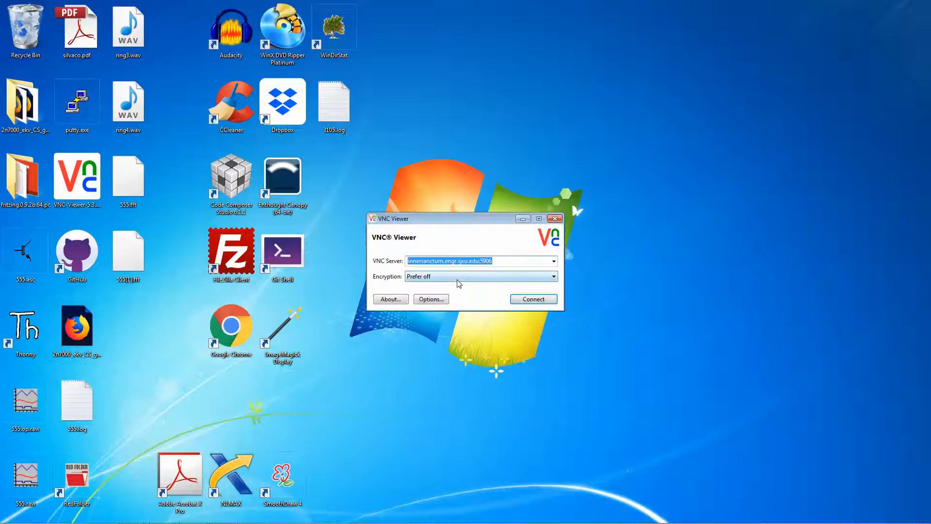
left_click(532, 298)
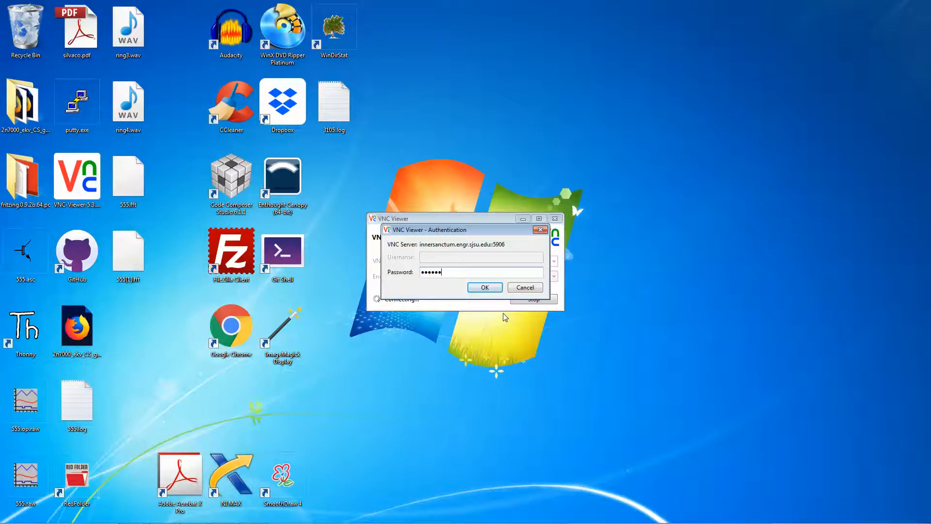
left_click(484, 287)
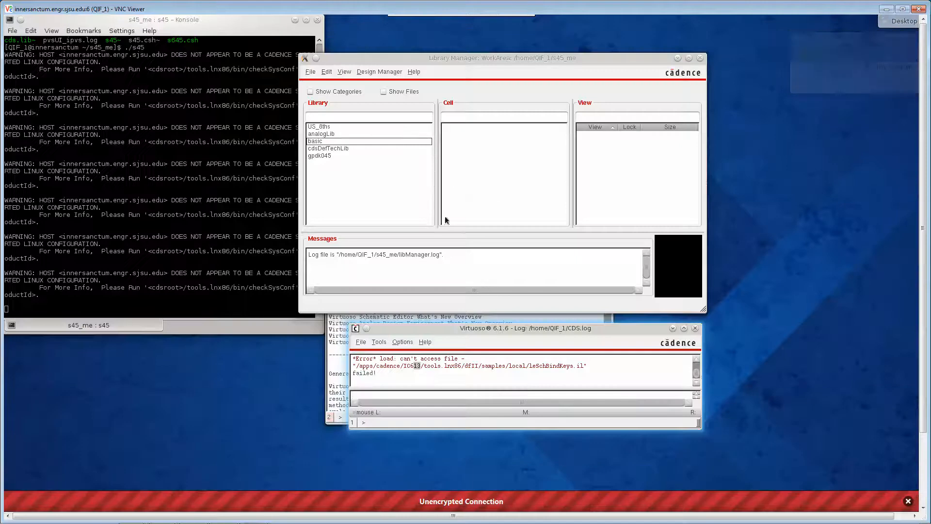
left_click(907, 500)
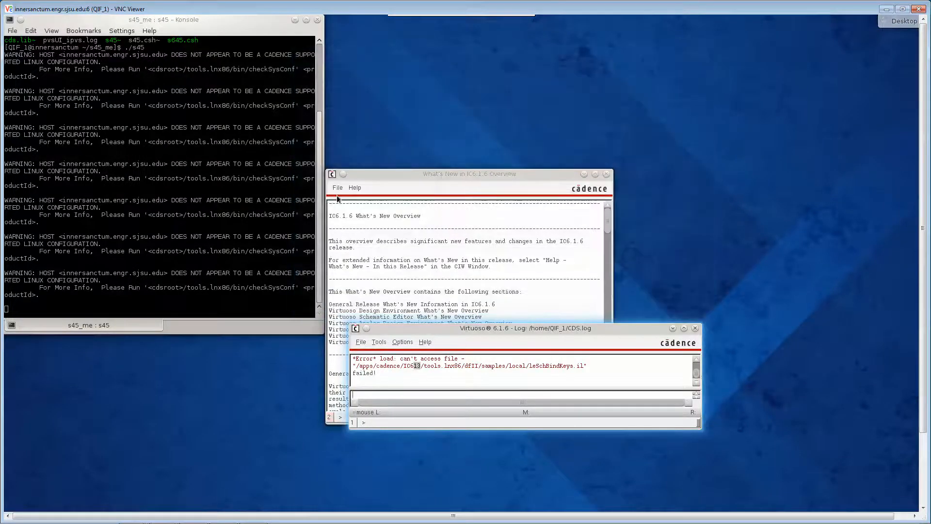
Step: Close the What's New window and exit Virtuoso via File > Exit, confirming with Yes
left_click(606, 174)
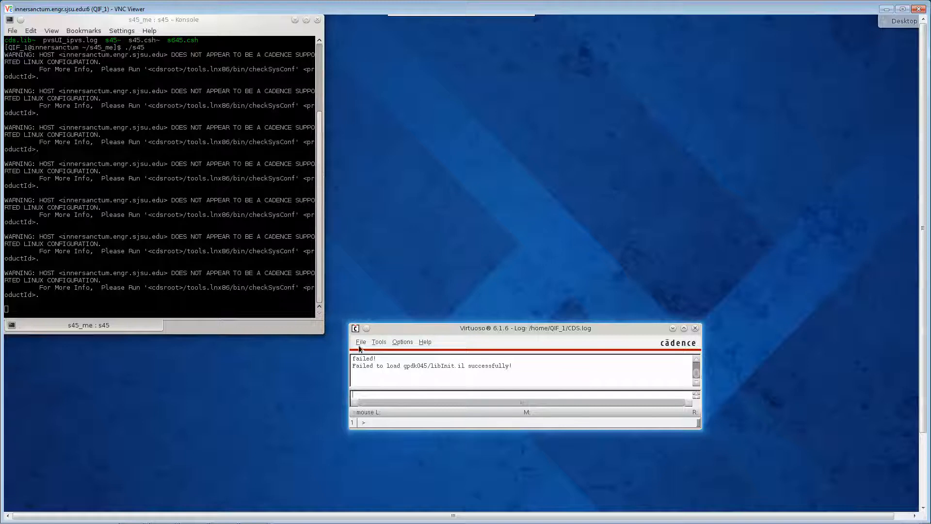
left_click(360, 341)
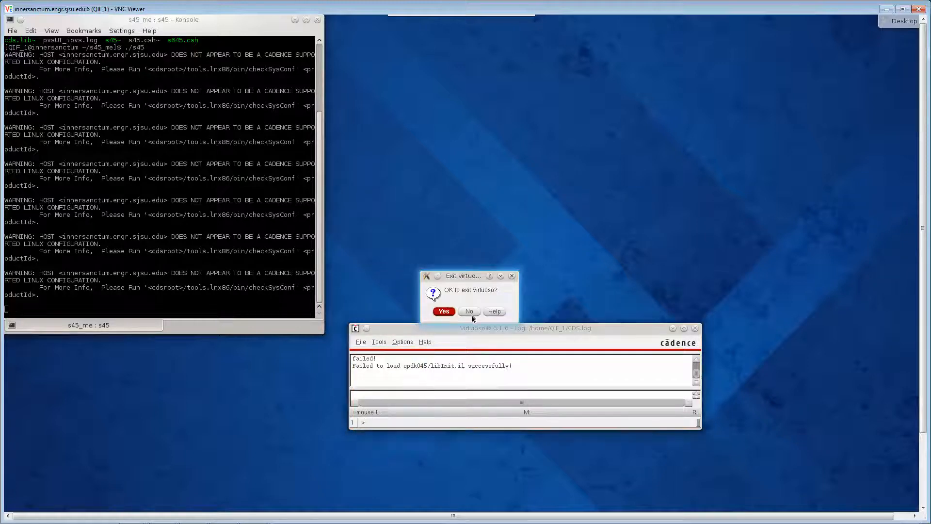
left_click(469, 311)
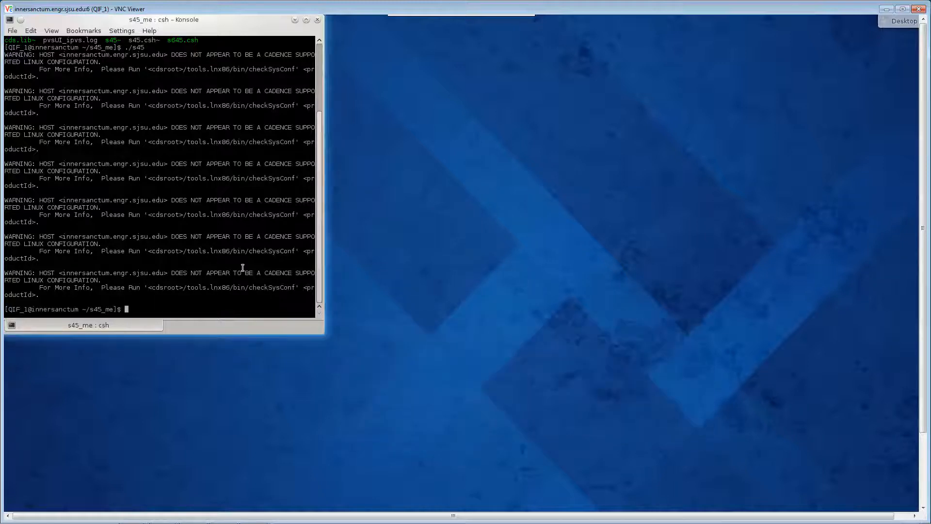
Step: From the home directory, remove s45_me with rm -rf and re-list to verify it is gone
type("cd .")
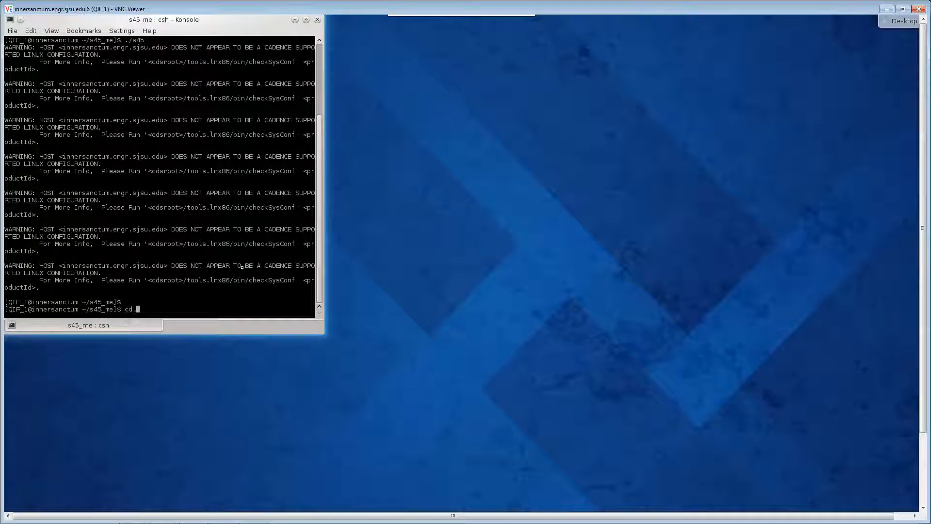
key("Return")
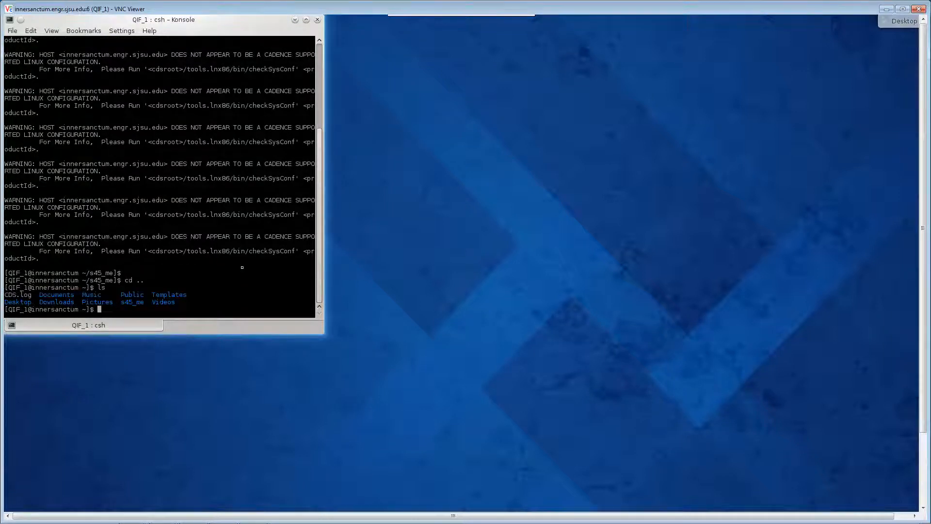
type("rm -r")
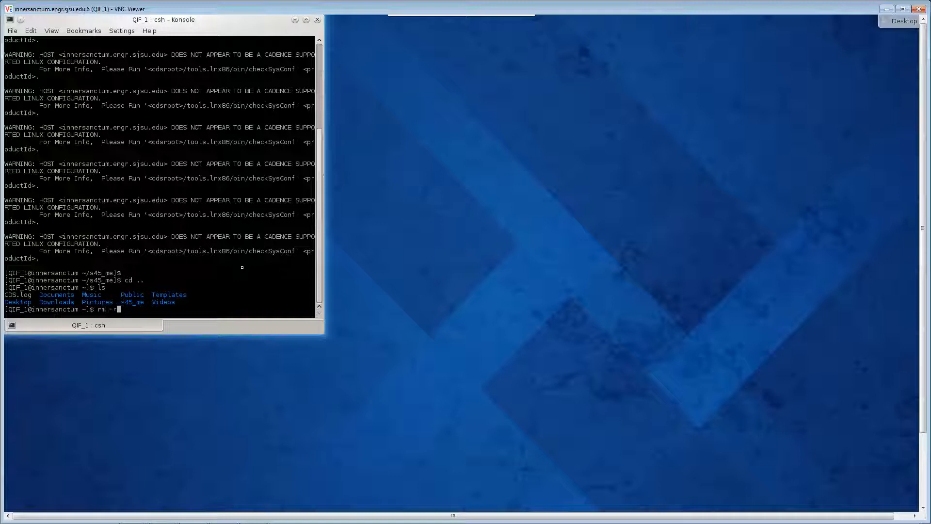
type("f")
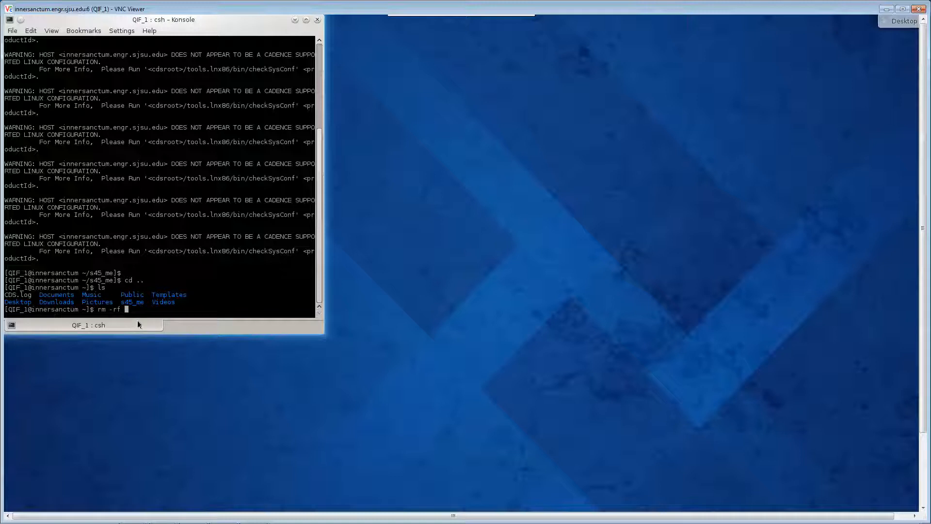
double_click(132, 301)
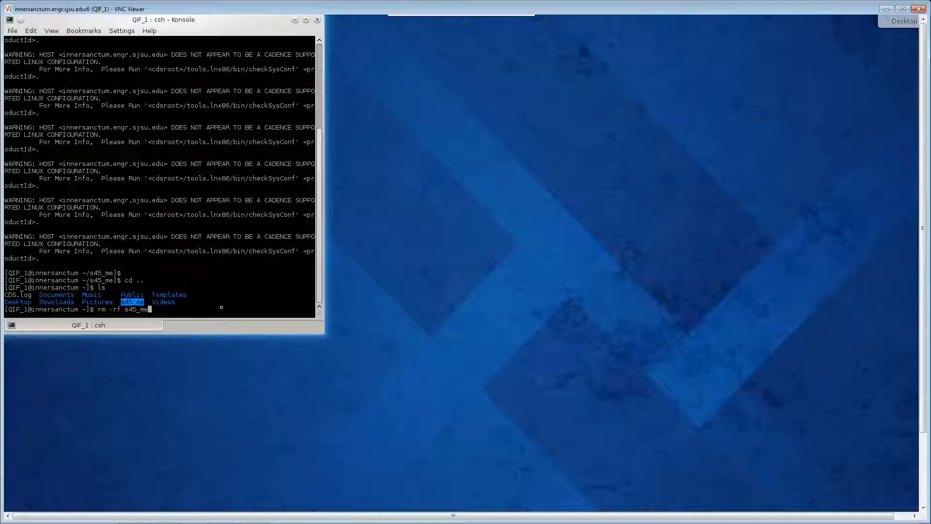
key("Return")
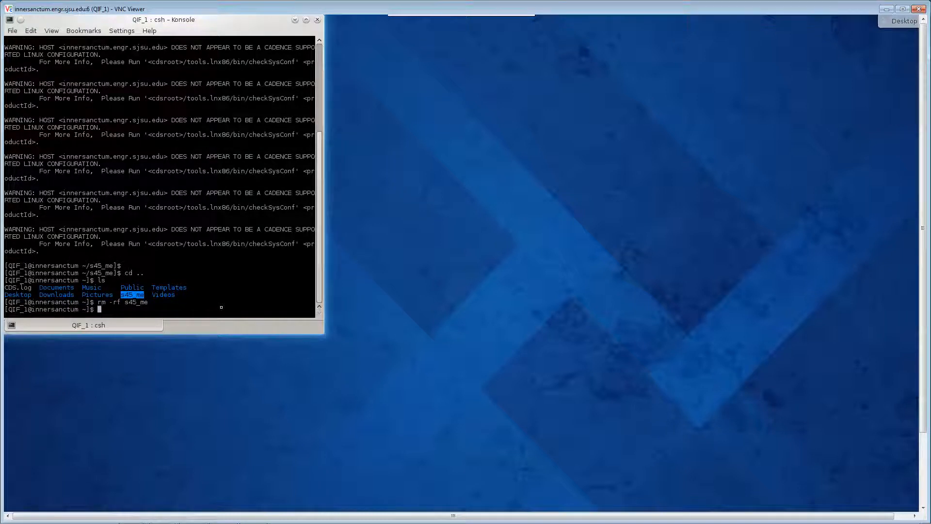
key("Return")
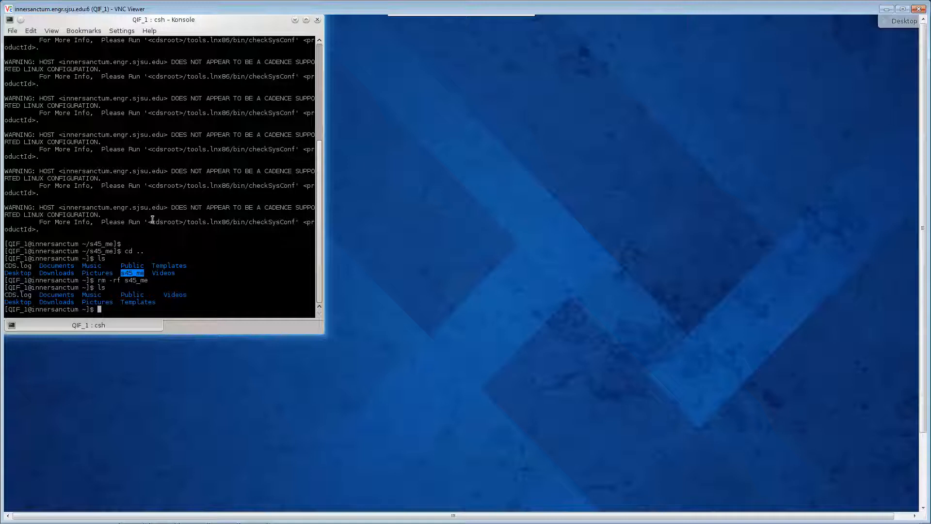
mouse_move(208, 210)
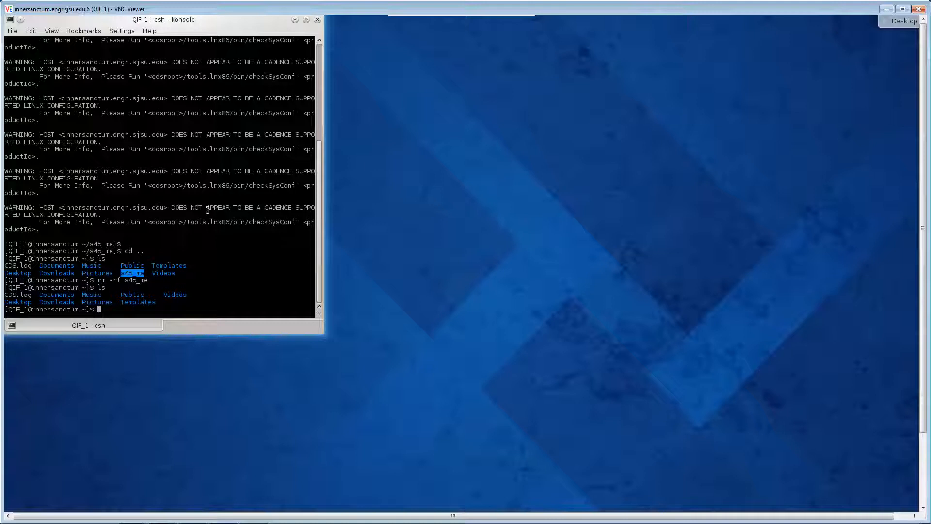
mouse_move(919, 11)
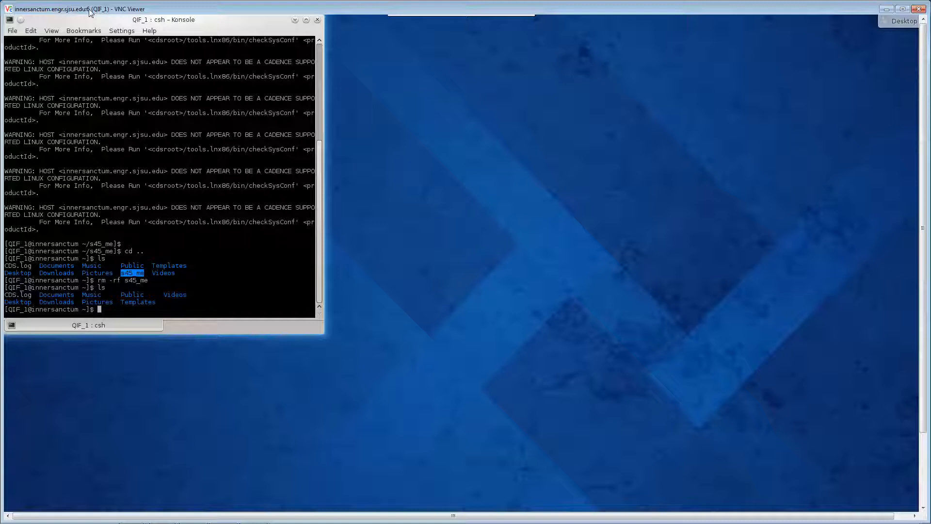
mouse_move(379, 274)
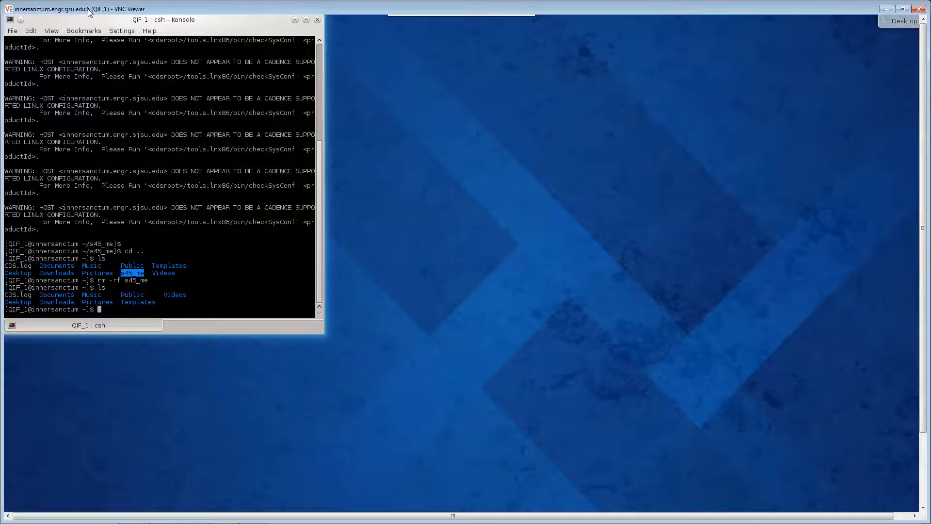
mouse_move(763, 319)
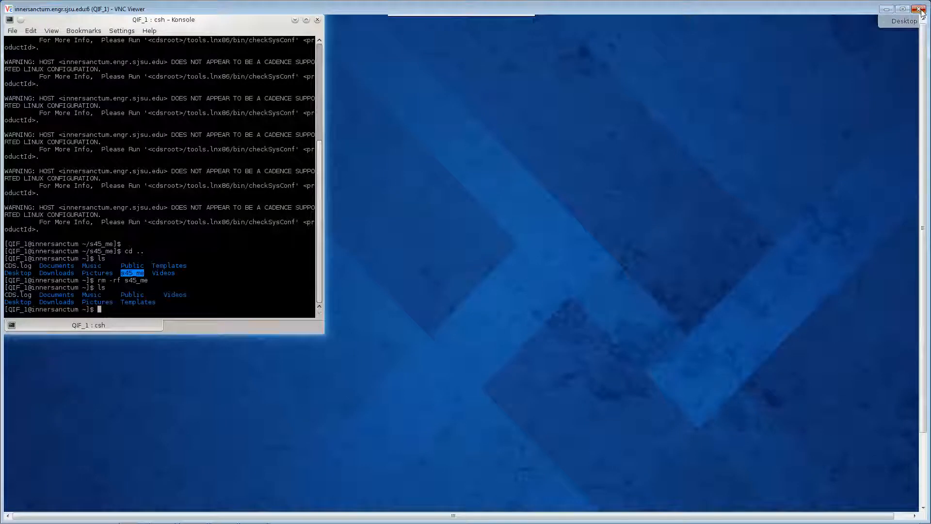
Step: Close the VNC Viewer, return to Chrome and scroll cadence_inv_layout.pdf to its last page (96) on LVS results
left_click(922, 9)
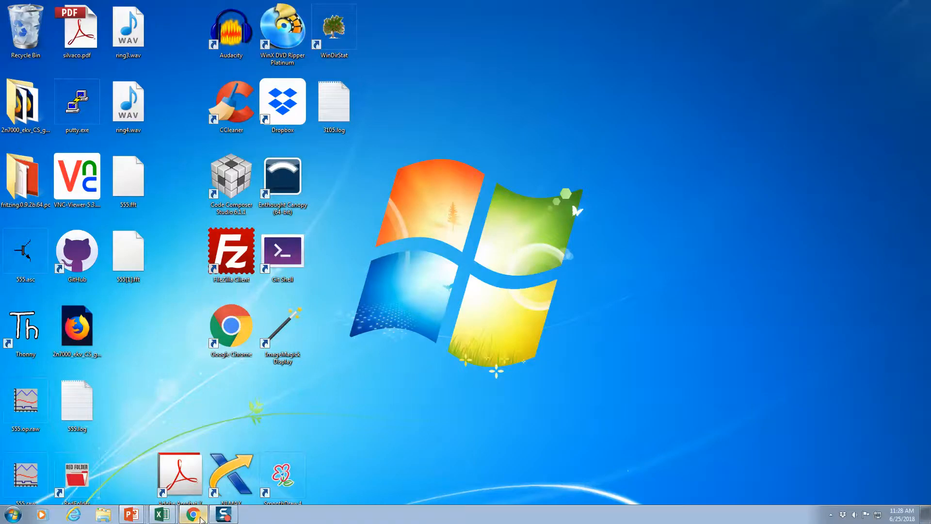
left_click(192, 514)
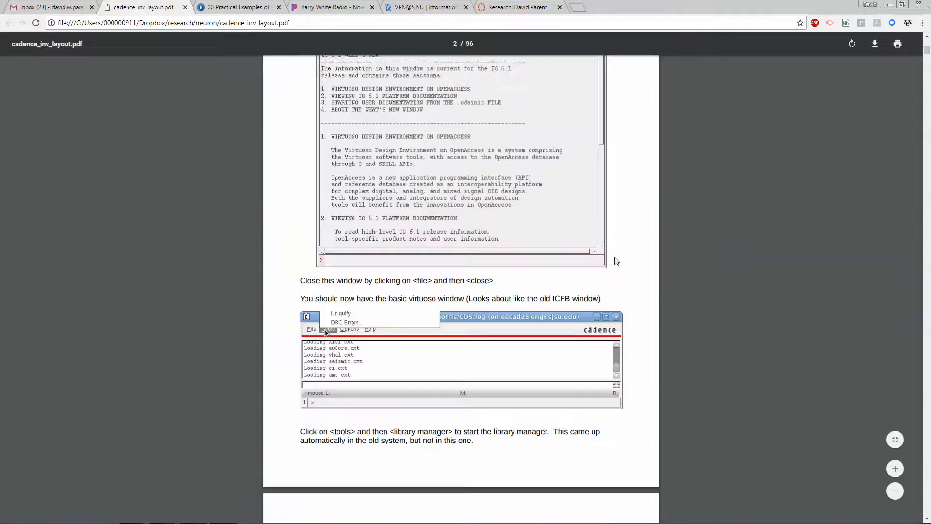
scroll("down", 3)
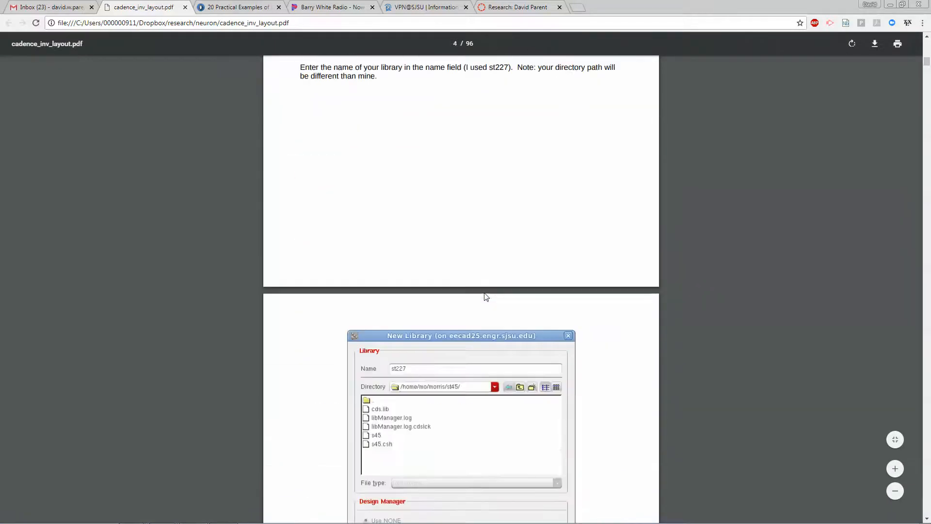
scroll("down", 3)
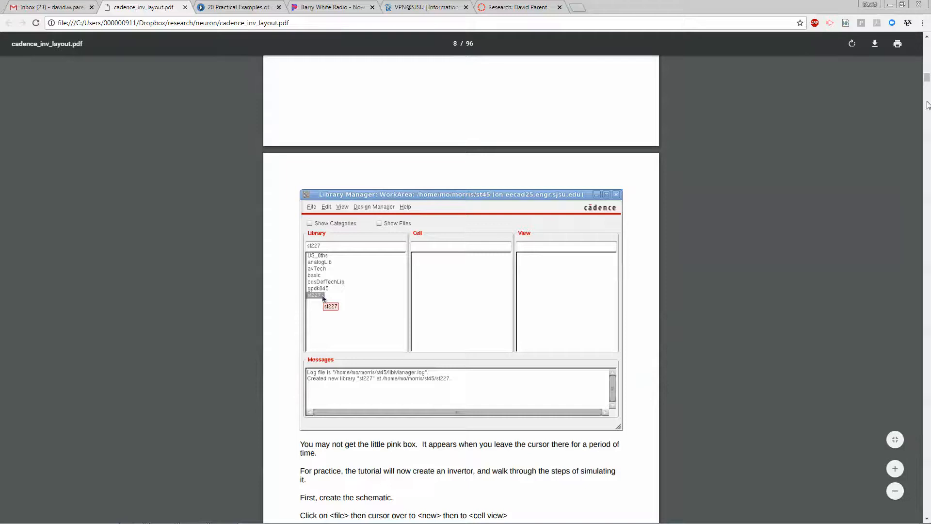
scroll("down", 3)
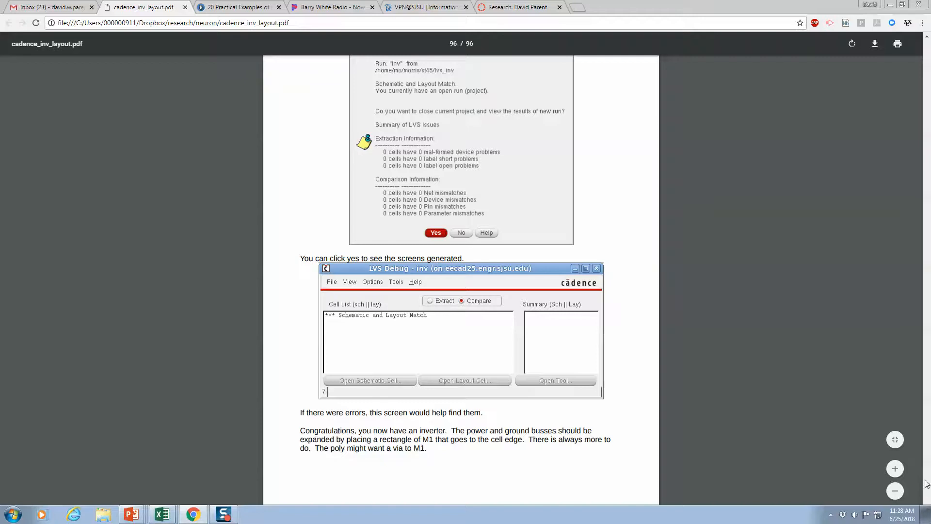
scroll("up", 3)
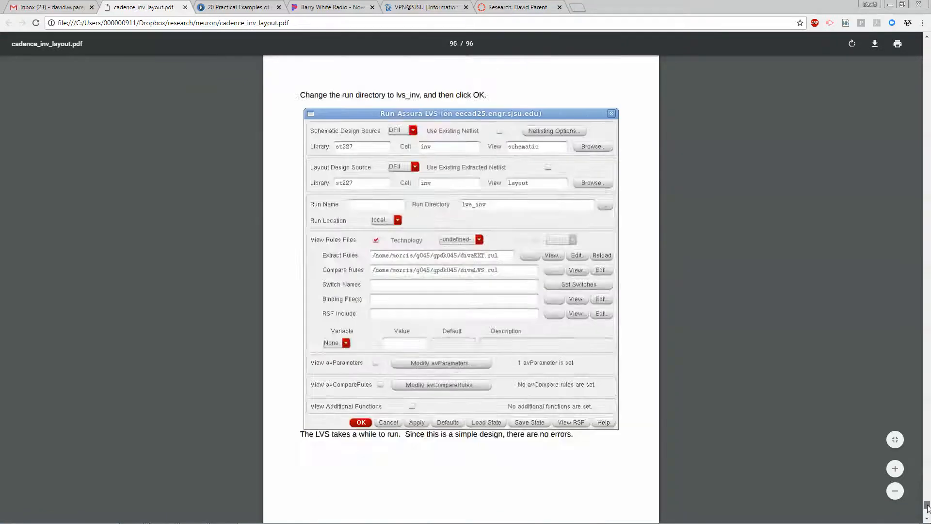
scroll("down", 3)
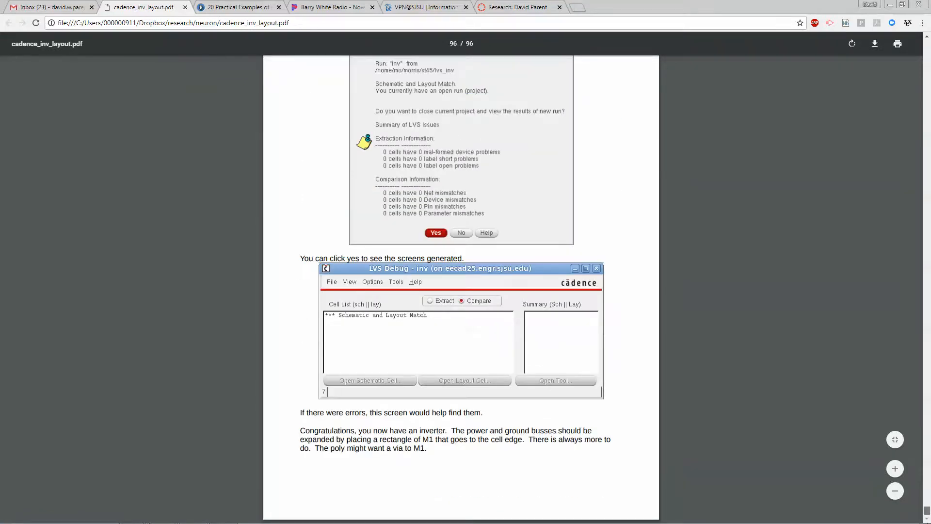
mouse_move(447, 33)
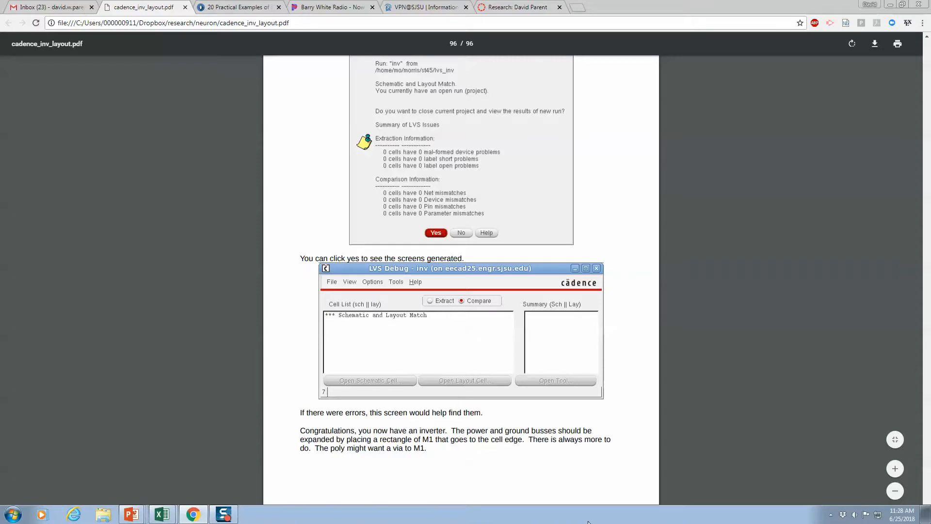
mouse_move(537, 490)
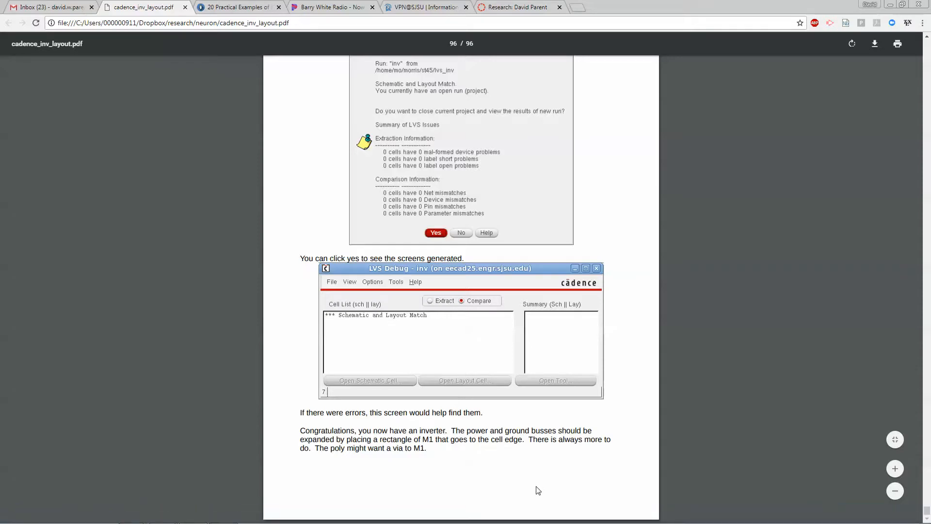